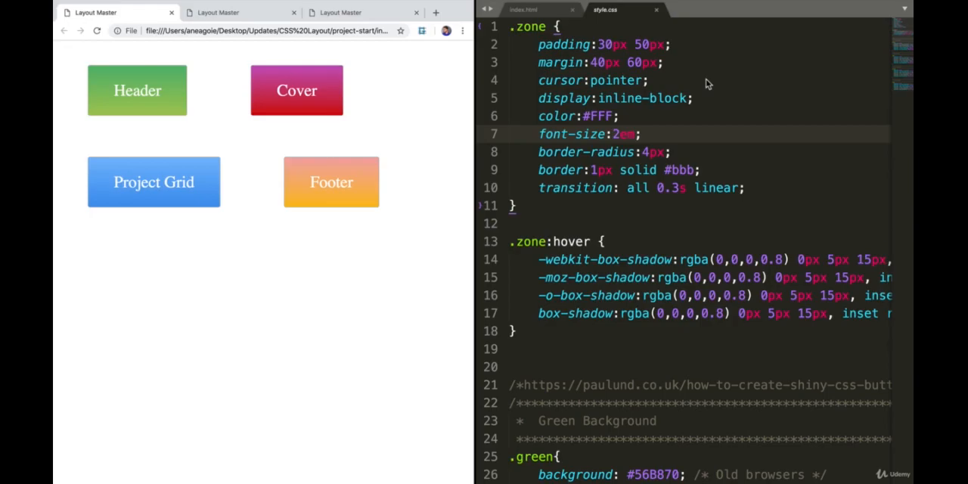
mouse_move(254, 100)
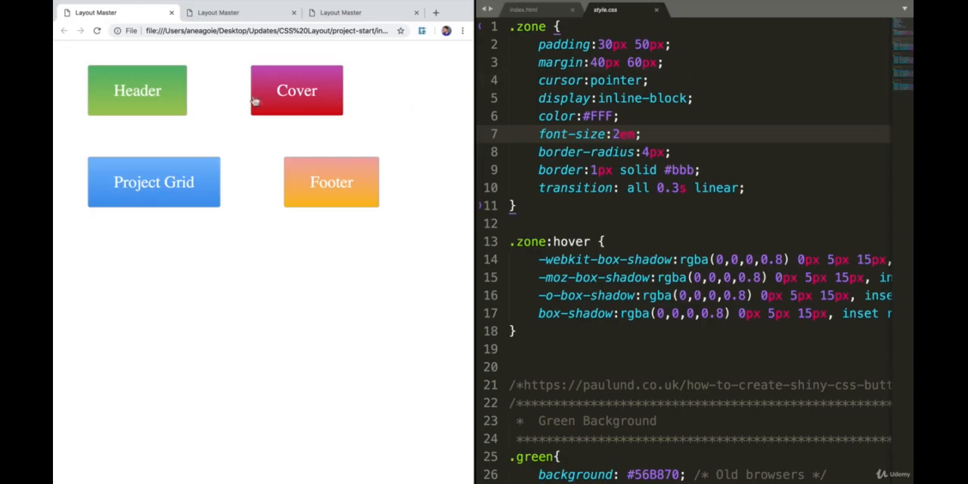
mouse_move(612, 175)
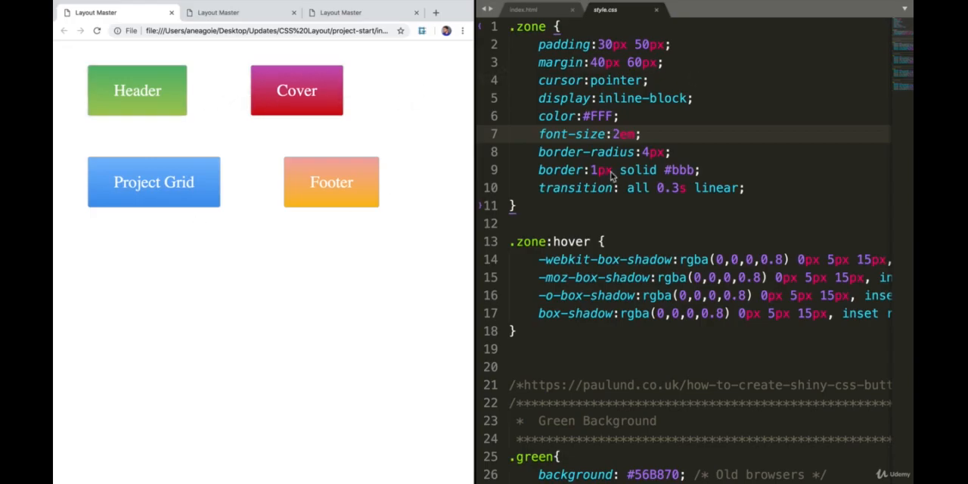
- Switch from style.css to the index.html file with its four zone divs
click(522, 9)
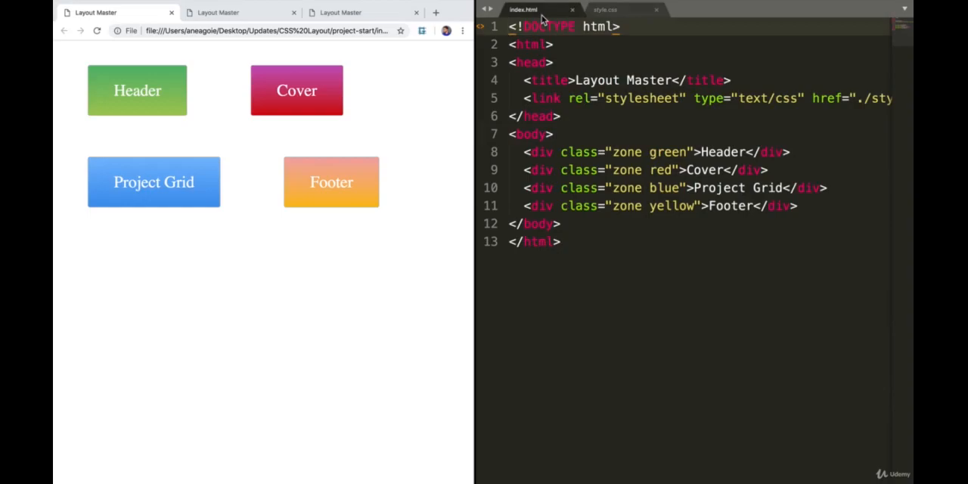
mouse_move(597, 145)
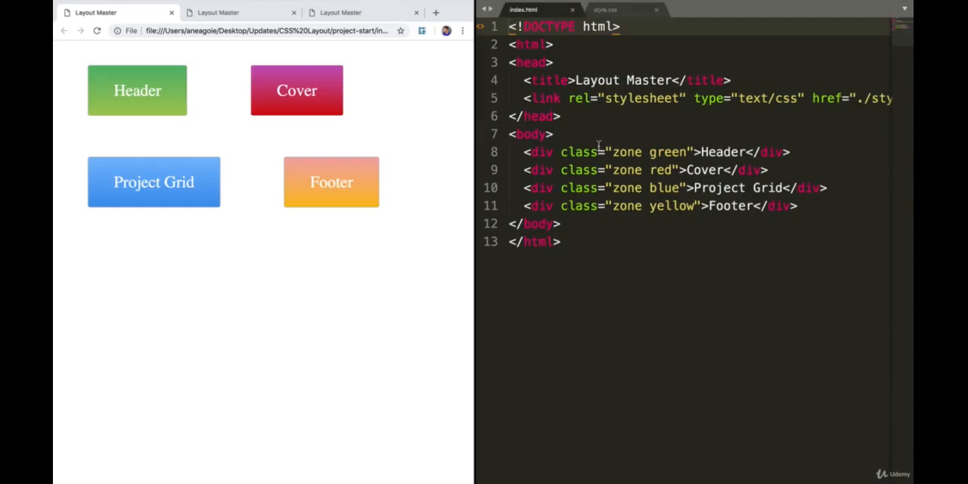
mouse_move(130, 102)
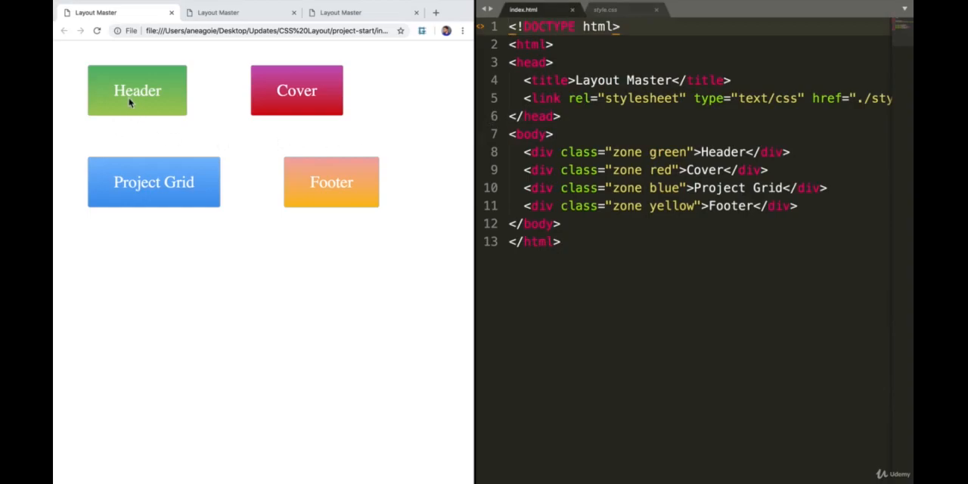
mouse_move(136, 126)
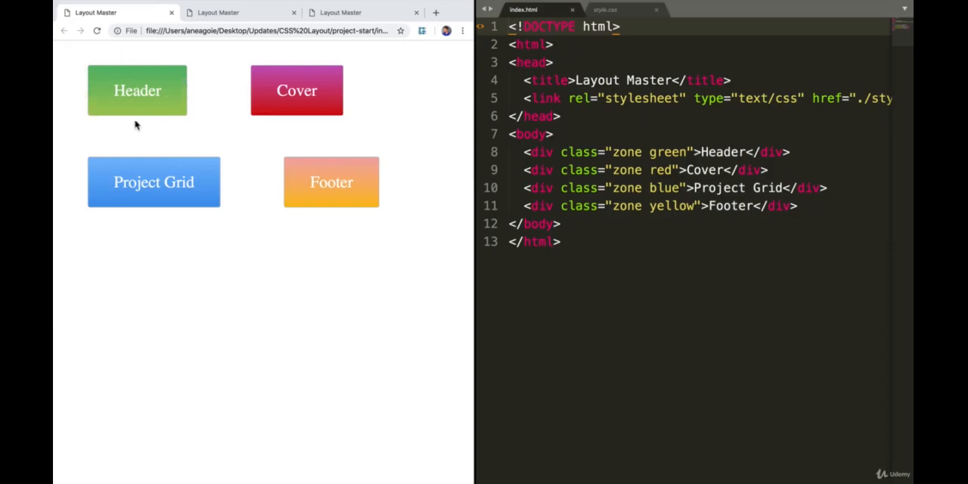
mouse_move(345, 58)
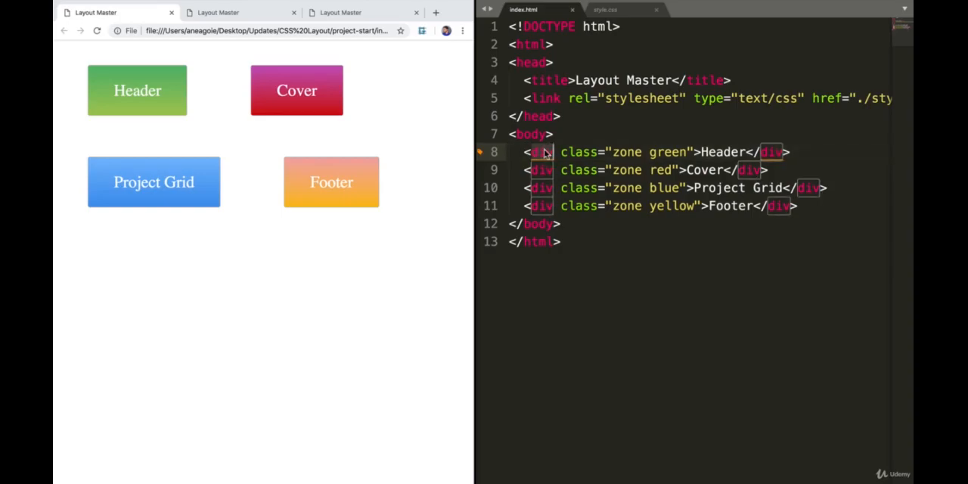
- Make the Header zone a nav element containing an empty <ul class="main-nav">
text(nav)
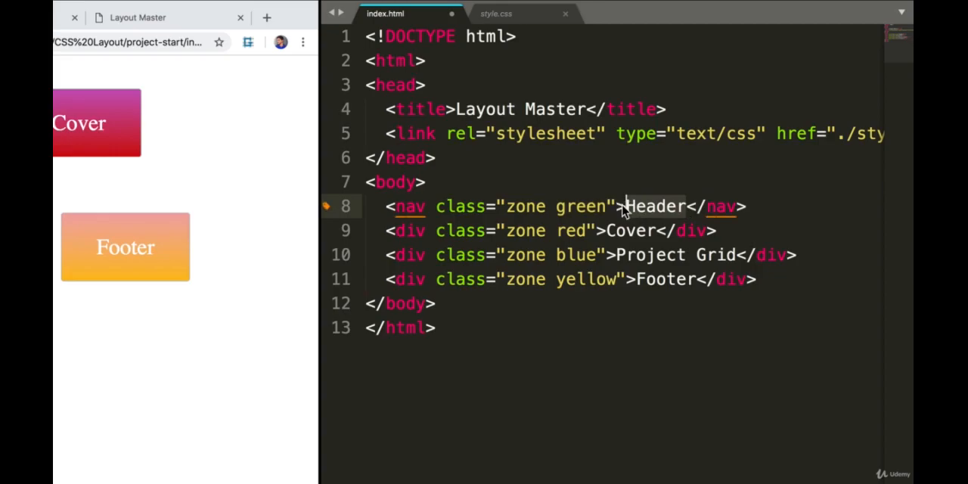
key(Backspace)
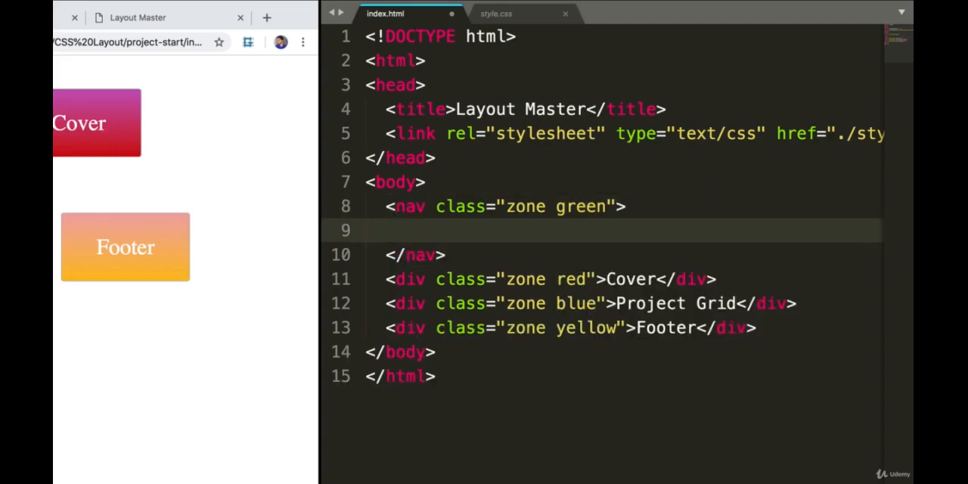
text(<ul></ul>)
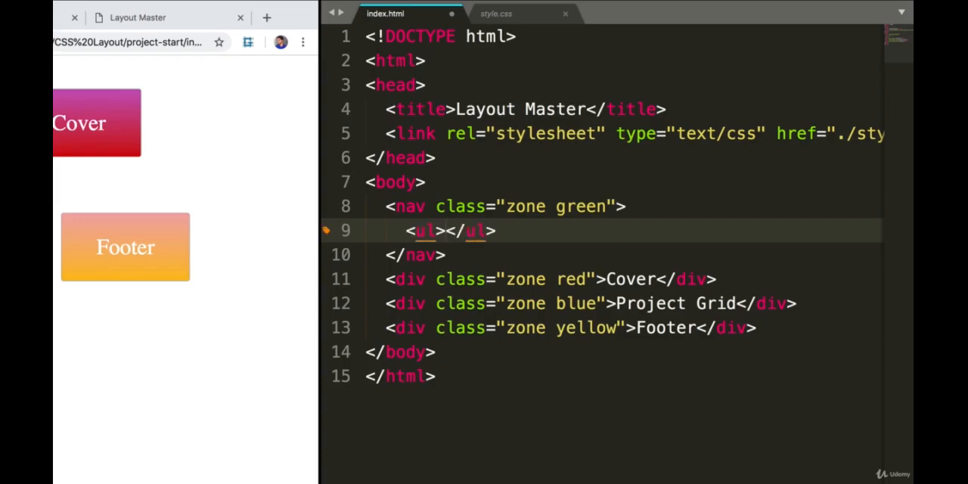
text(class=")
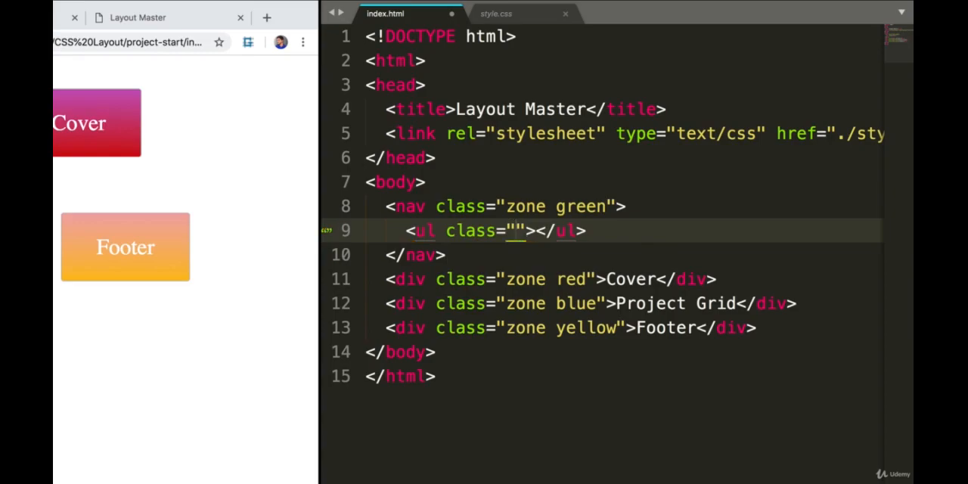
text(main-nav)
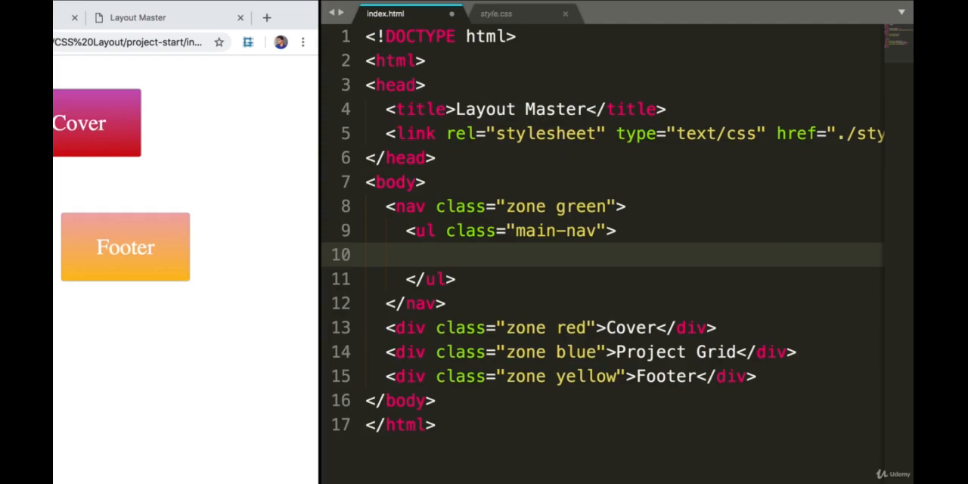
- Add linked list items About, Products, Our Team and Contacts inside main-nav
text(<li></li>)
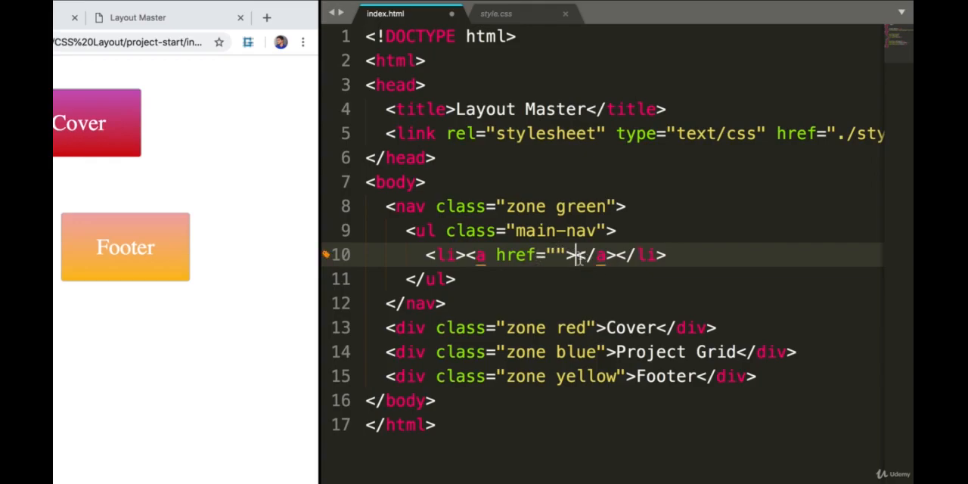
text(About)
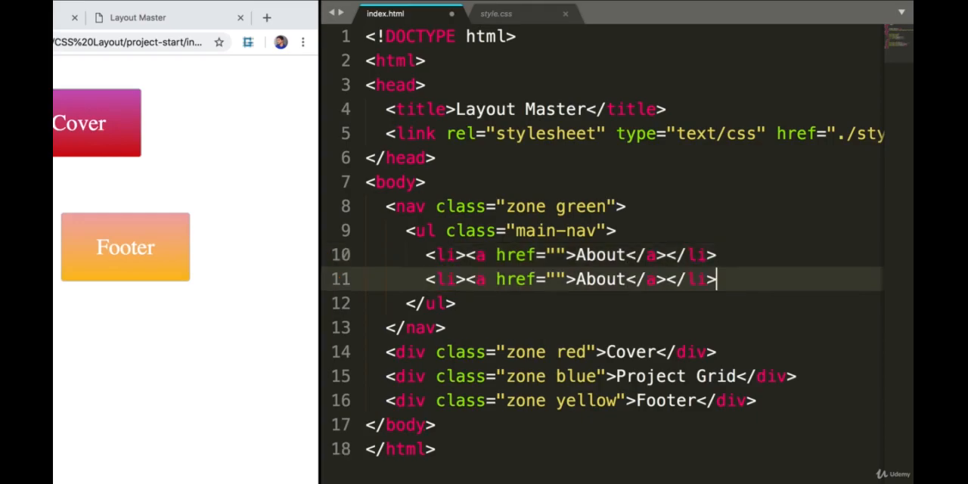
text(Prou)
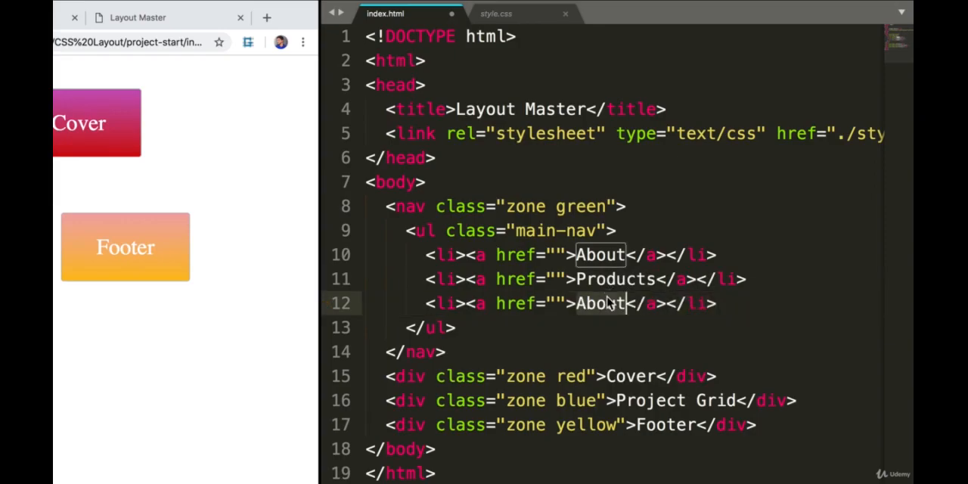
text(Our Team)
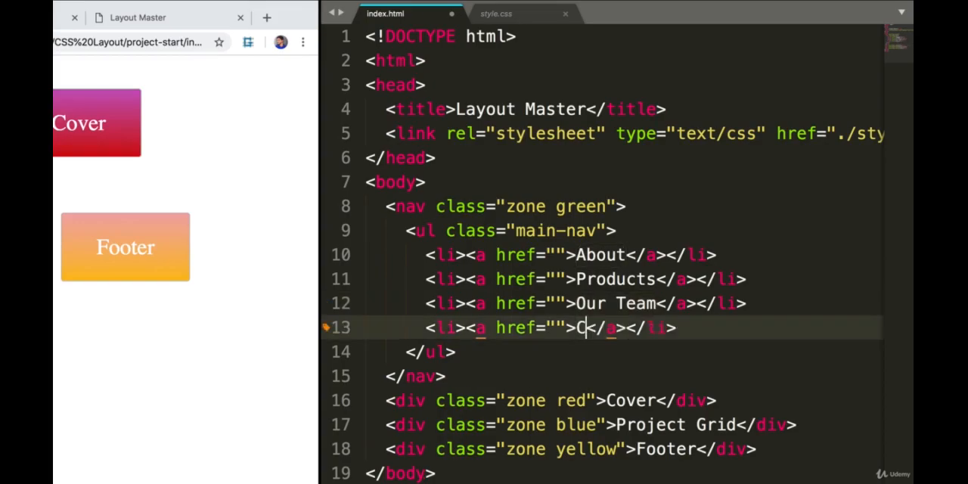
text(ontacts)
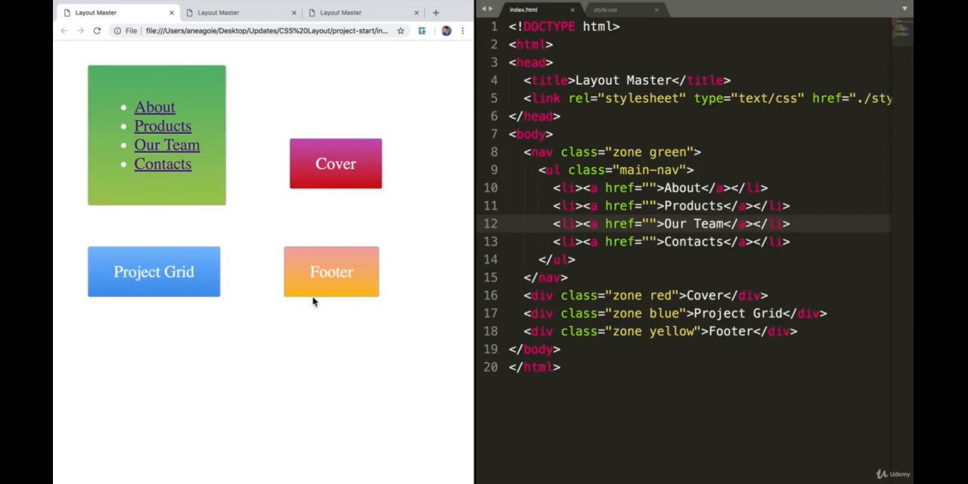
mouse_move(91, 51)
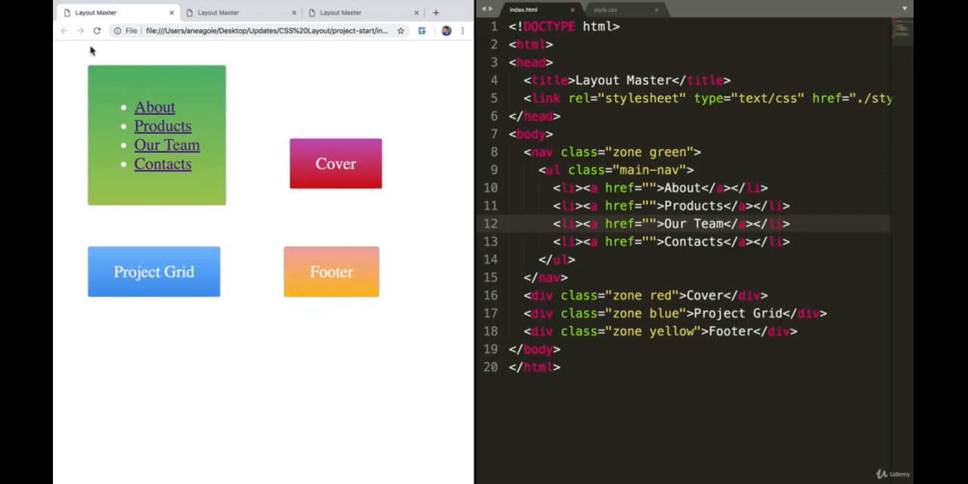
mouse_move(431, 58)
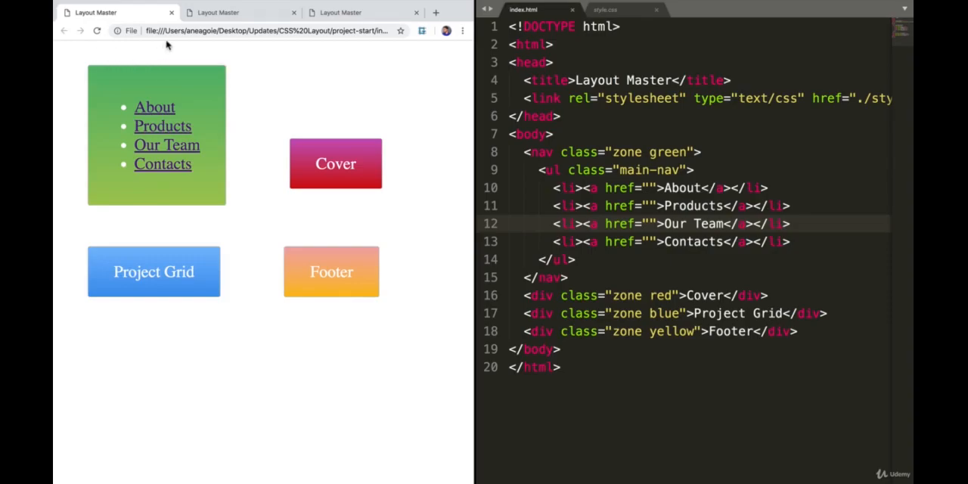
mouse_move(432, 54)
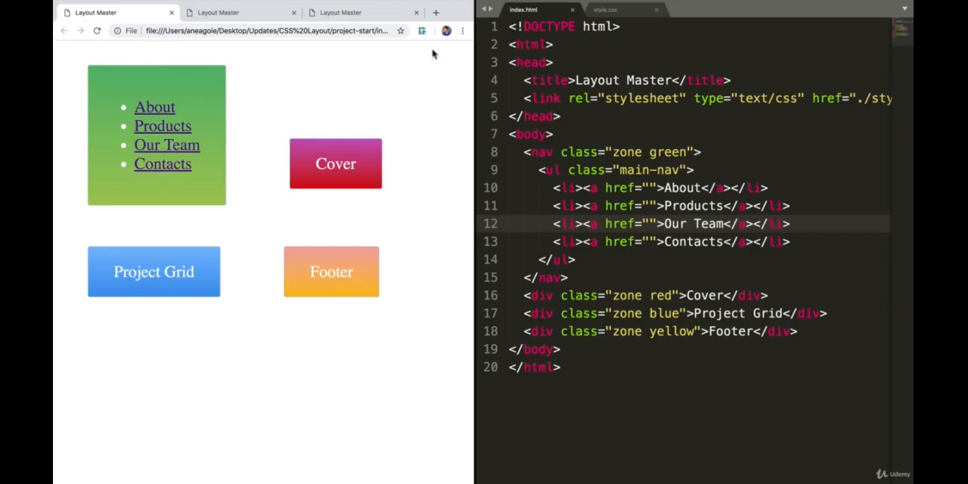
mouse_move(265, 129)
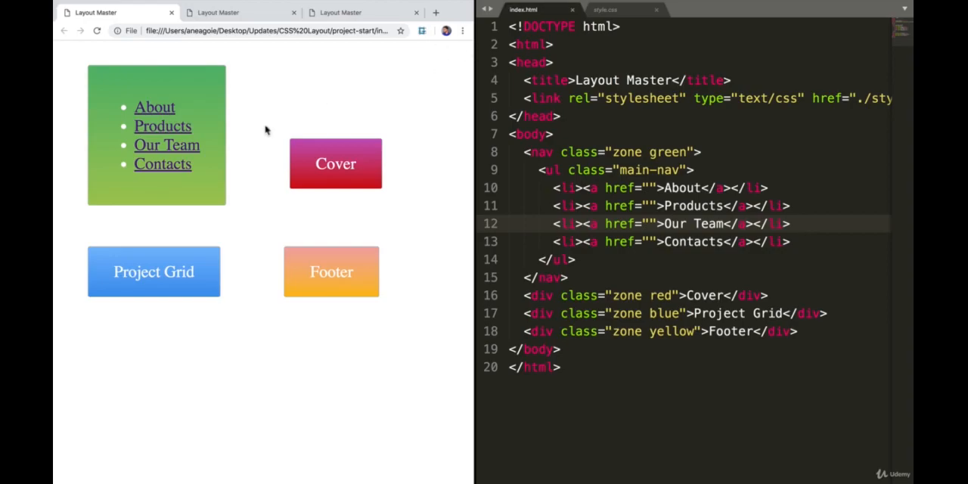
mouse_move(430, 60)
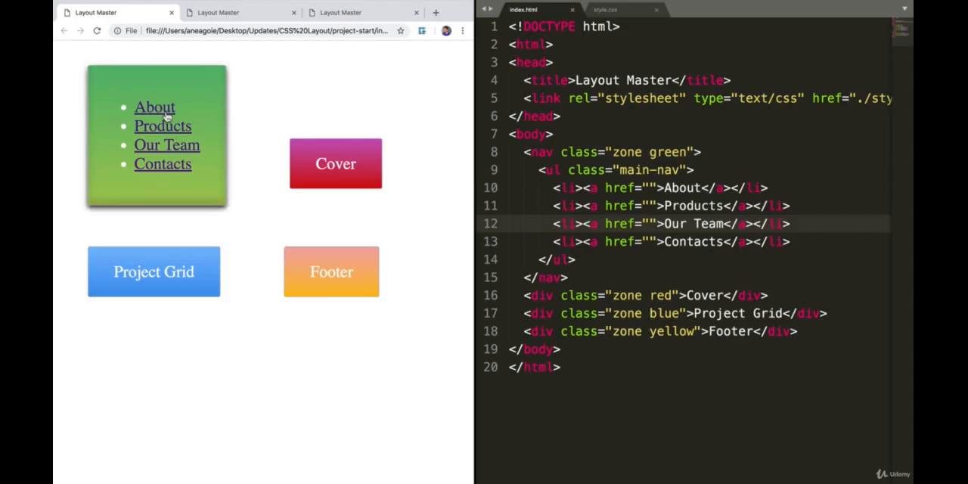
mouse_move(79, 53)
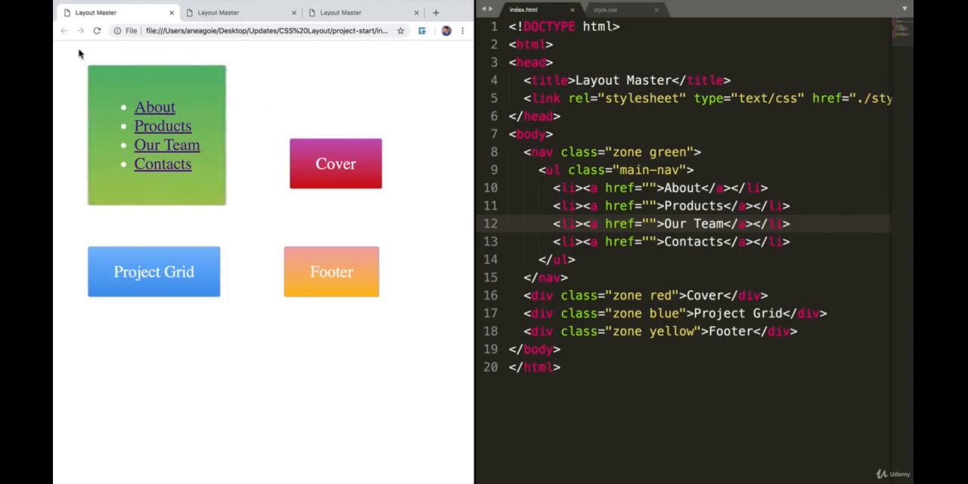
mouse_move(467, 78)
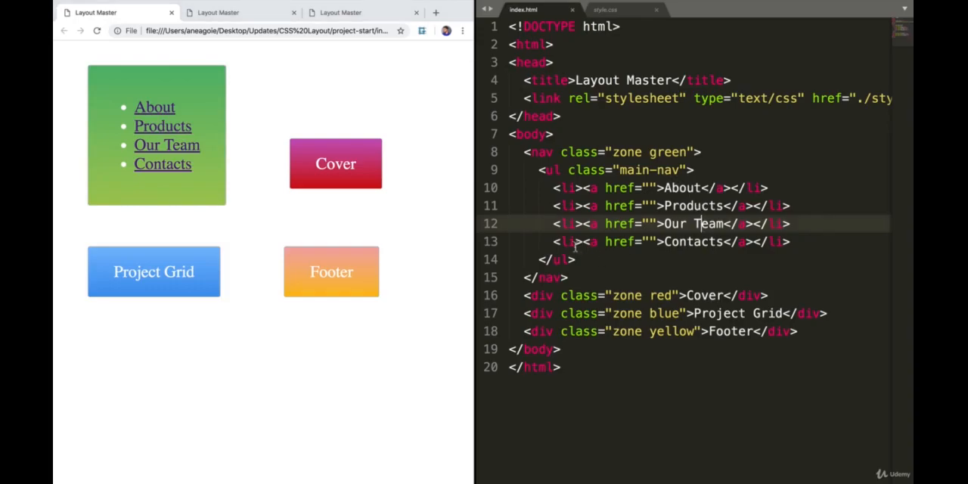
- Give the Contacts li class="push", then move to the style.css stylesheet
text(class=")
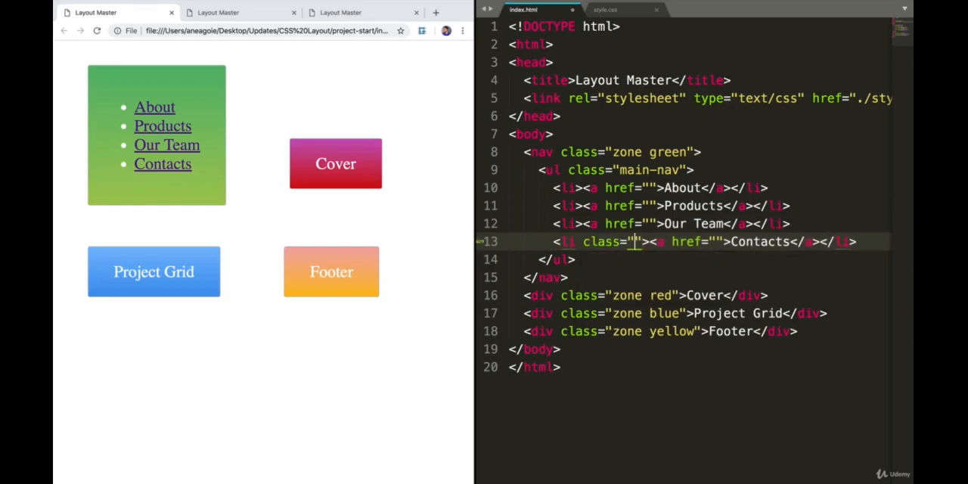
text(push)
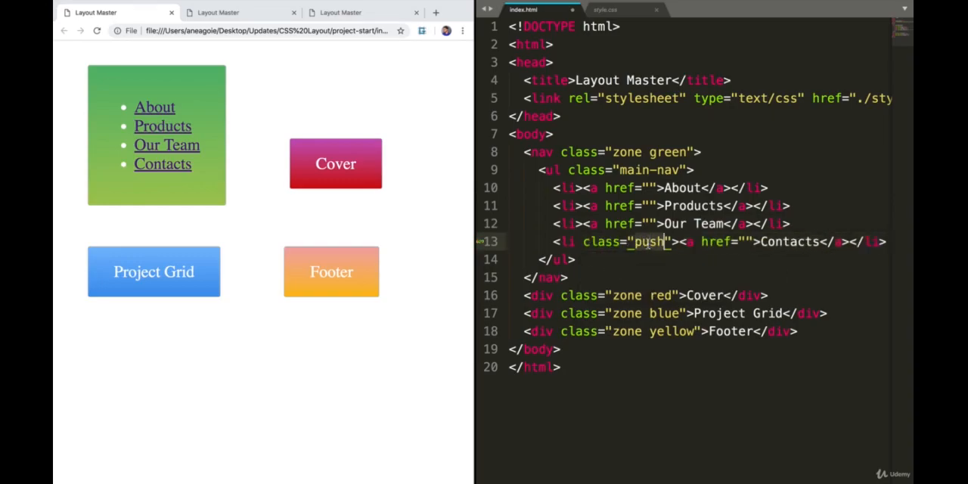
click(620, 27)
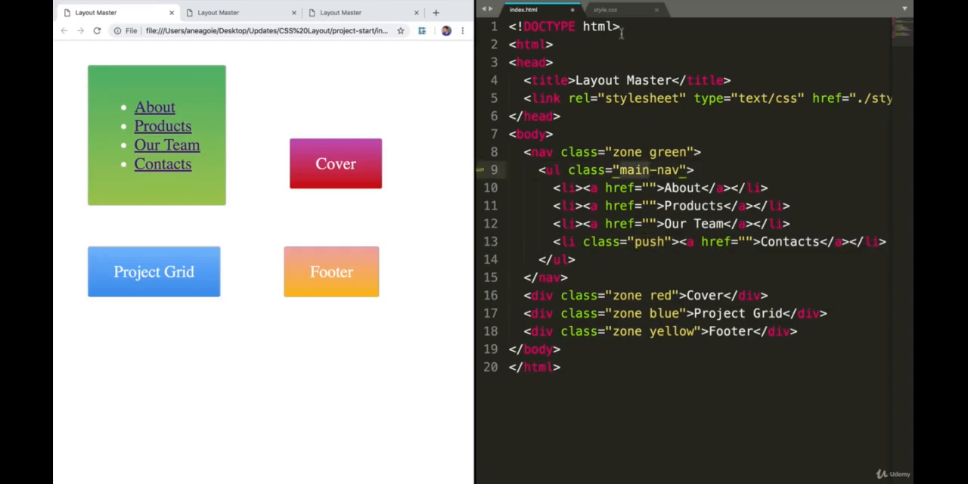
click(552, 80)
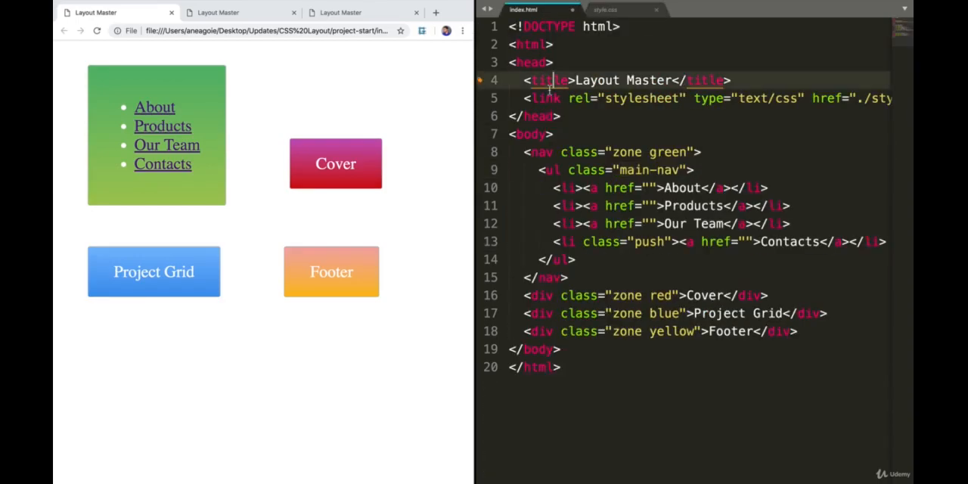
click(604, 9)
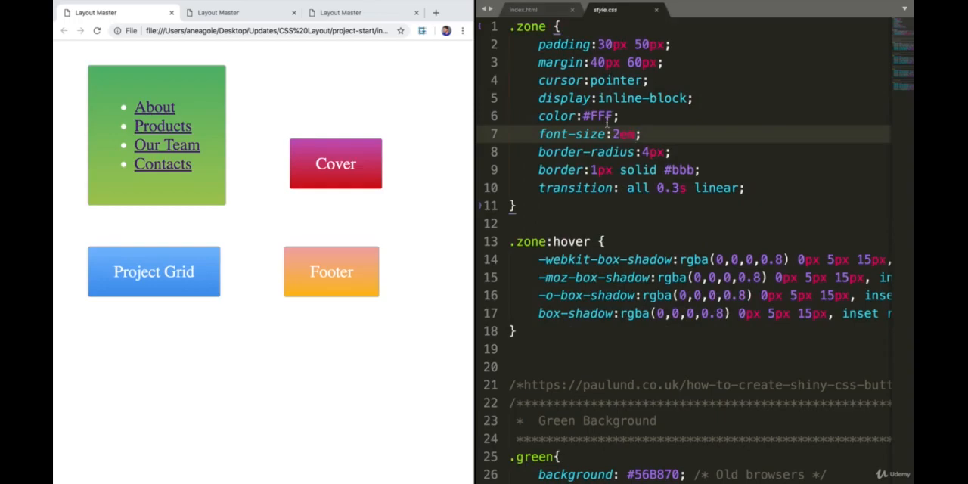
- Add a /* NAV */ section with a .main-nav rule set to display: flex
scroll(down, 3)
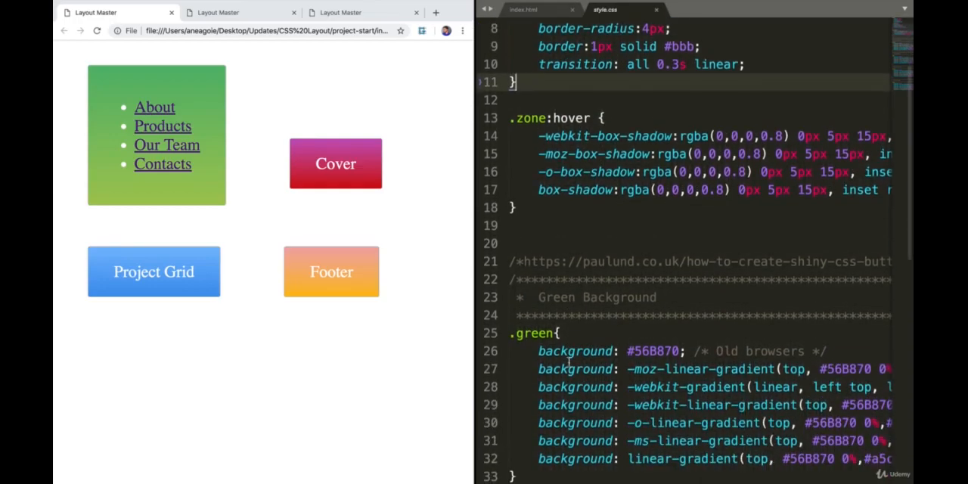
text(//)
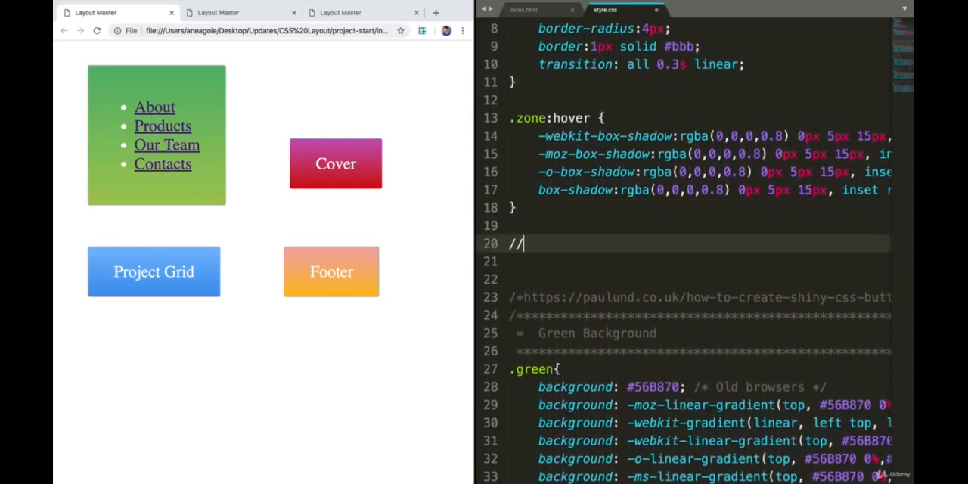
key(BackSpace)
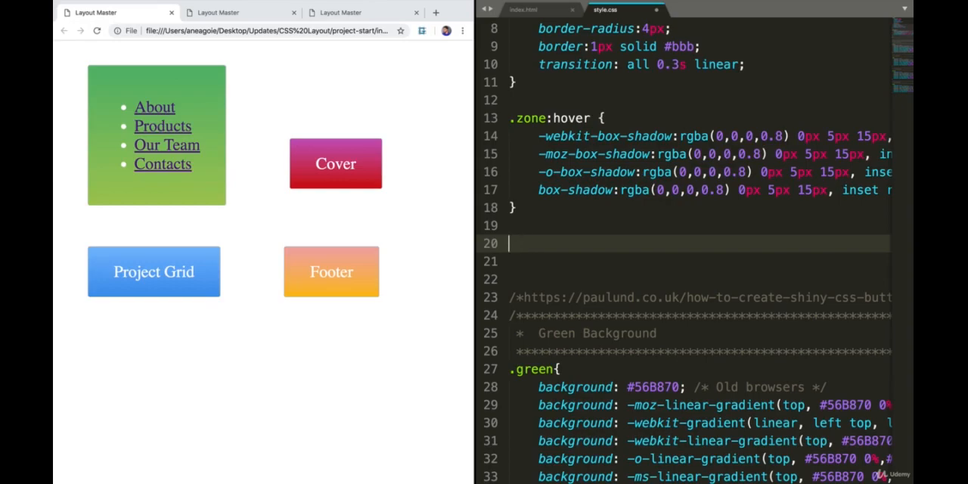
text(/*NAV*/)
click(699, 262)
text(.)
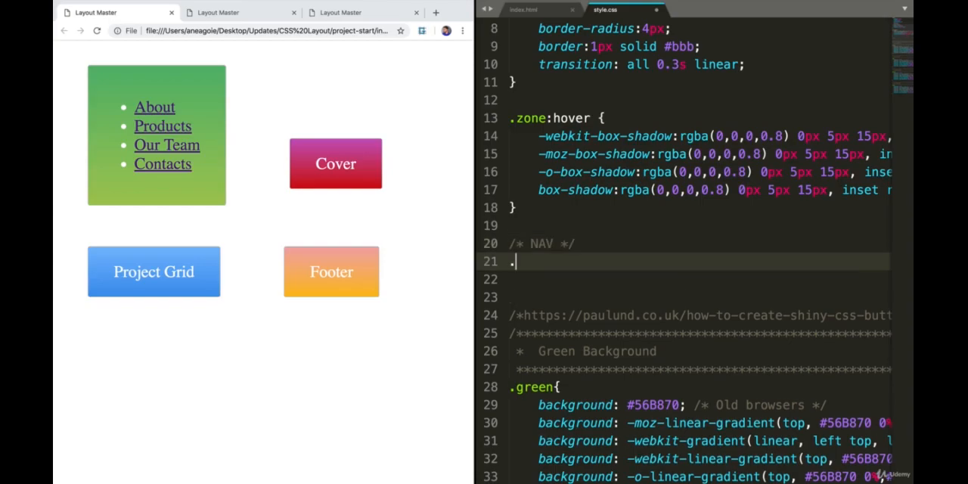
text(main-nav)
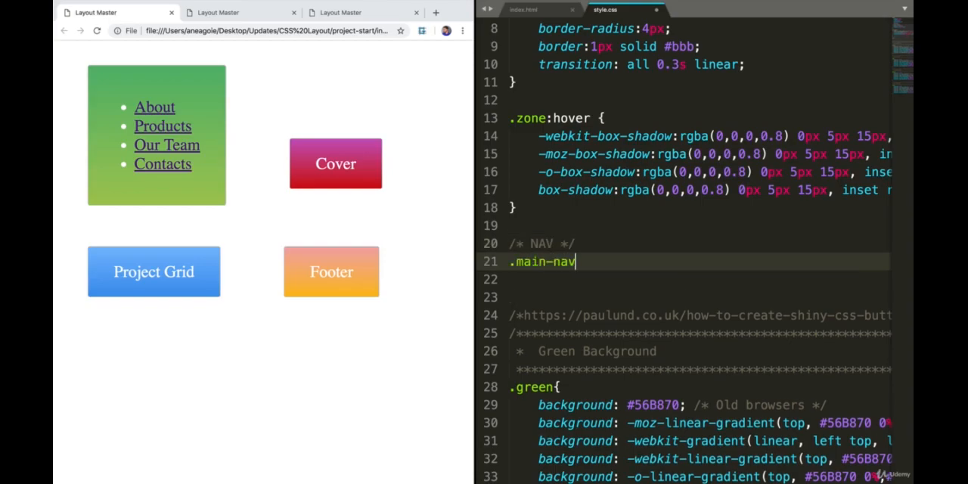
text({)
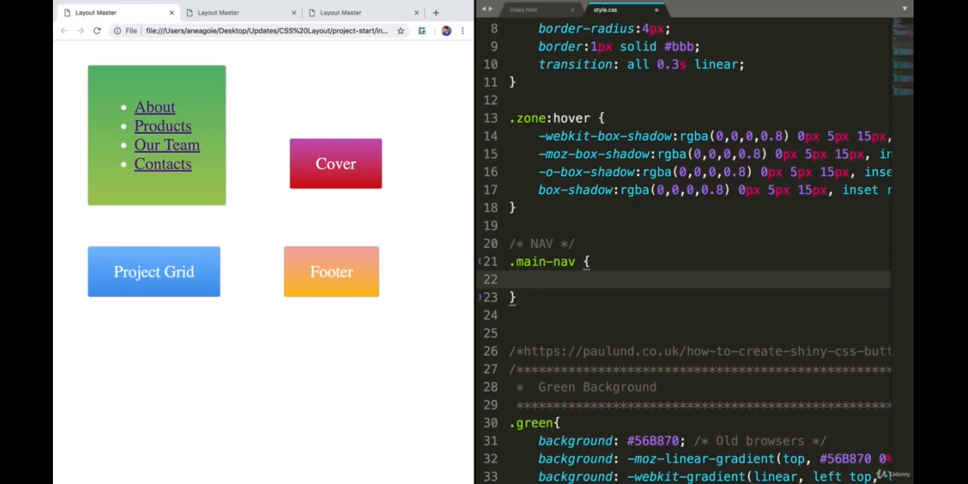
text(display)
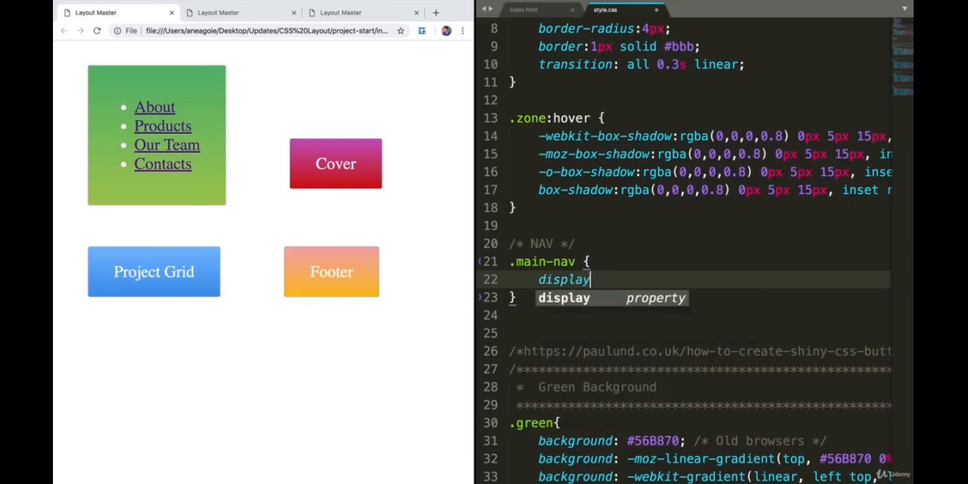
text(: flex;)
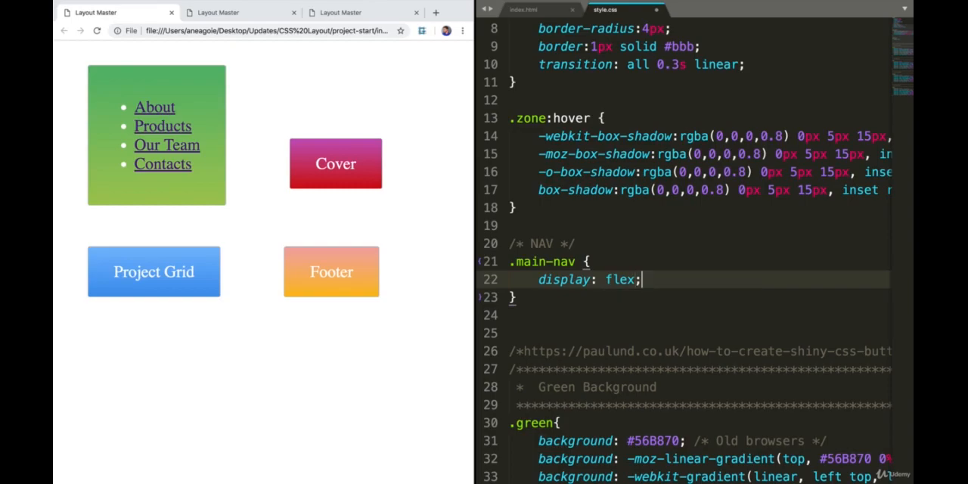
key(Return)
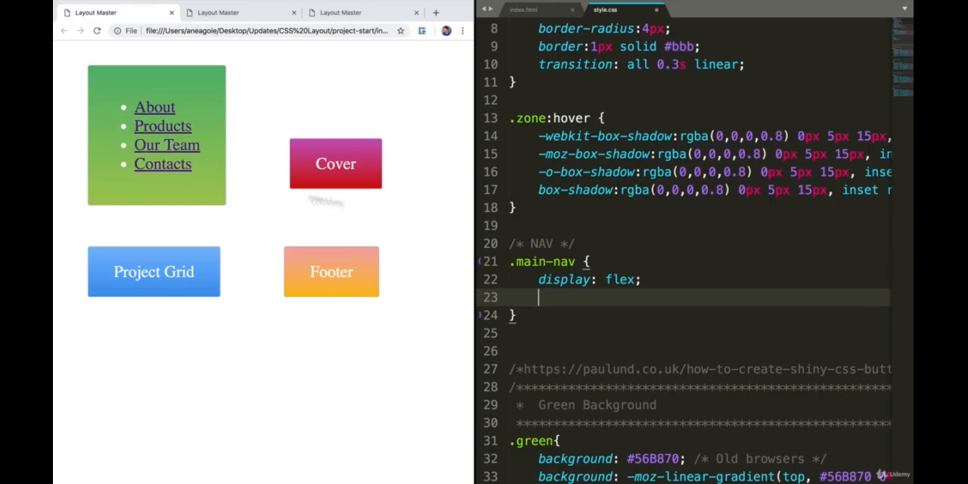
- Complete .main-nav with list-style: none, font-size: 0.7em and margin: 0
text(lin)
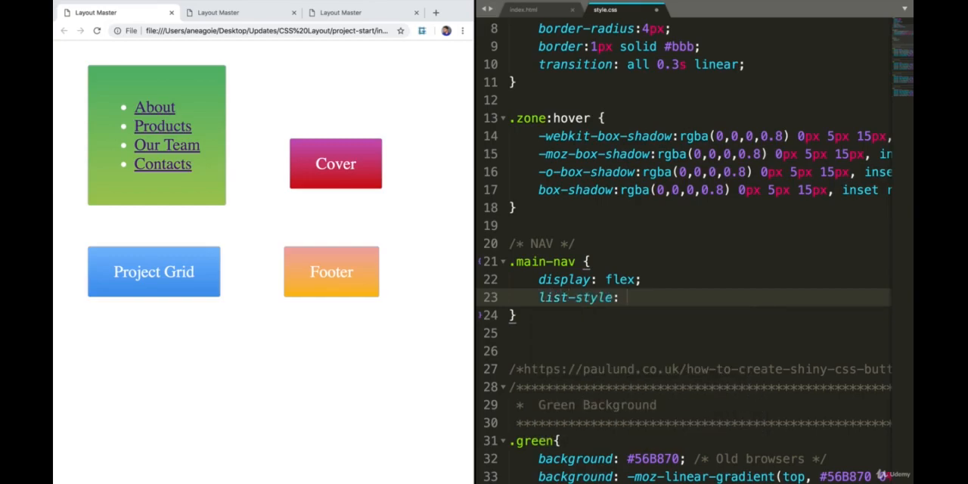
text(none;)
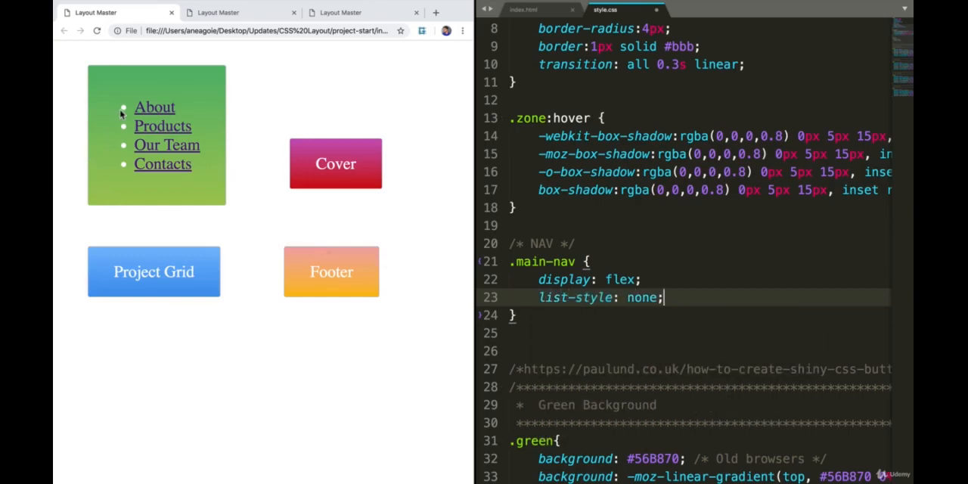
key(Enter)
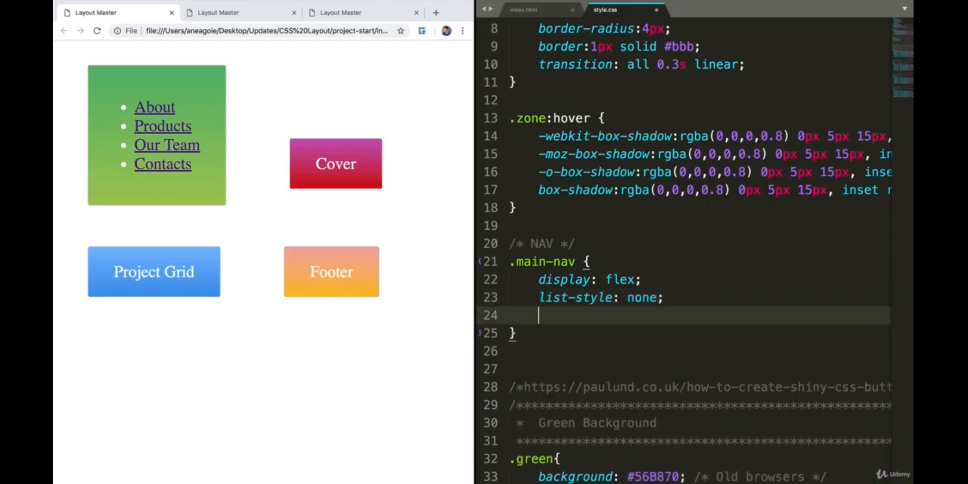
text(font0)
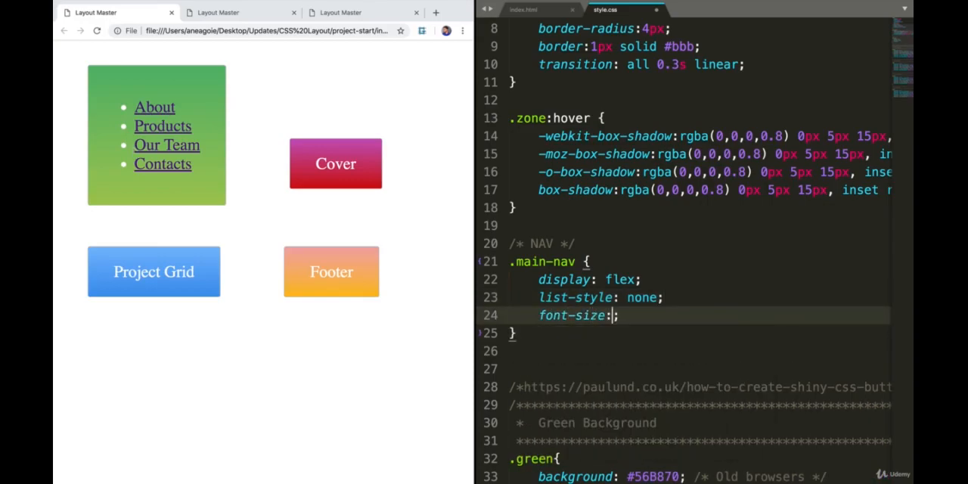
text(0.)
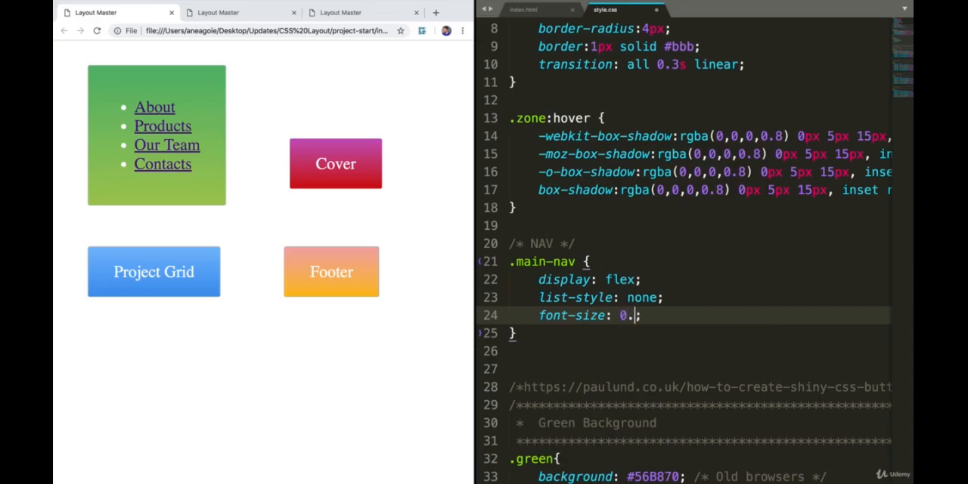
text(7em)
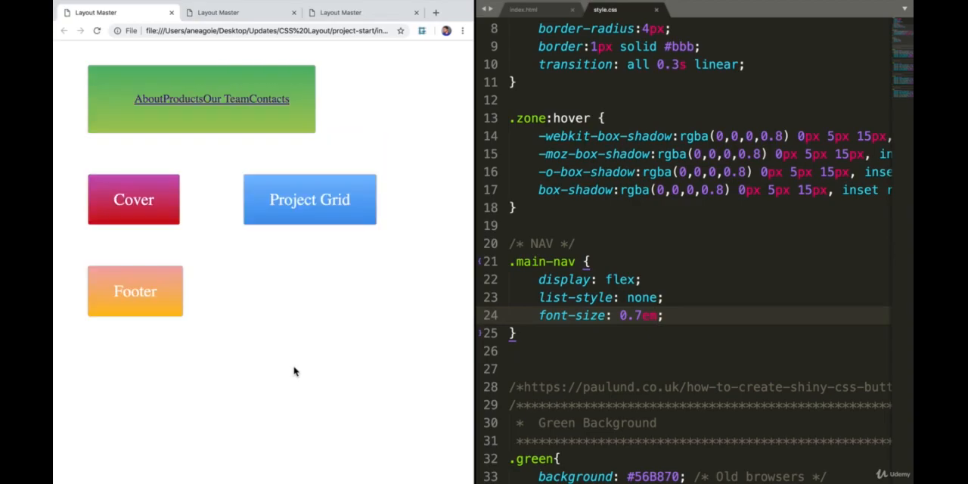
mouse_move(151, 109)
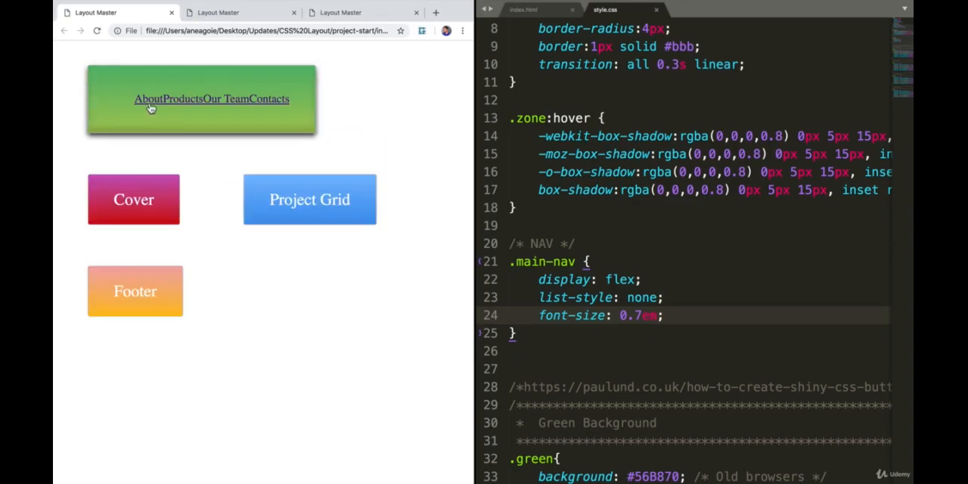
mouse_move(166, 105)
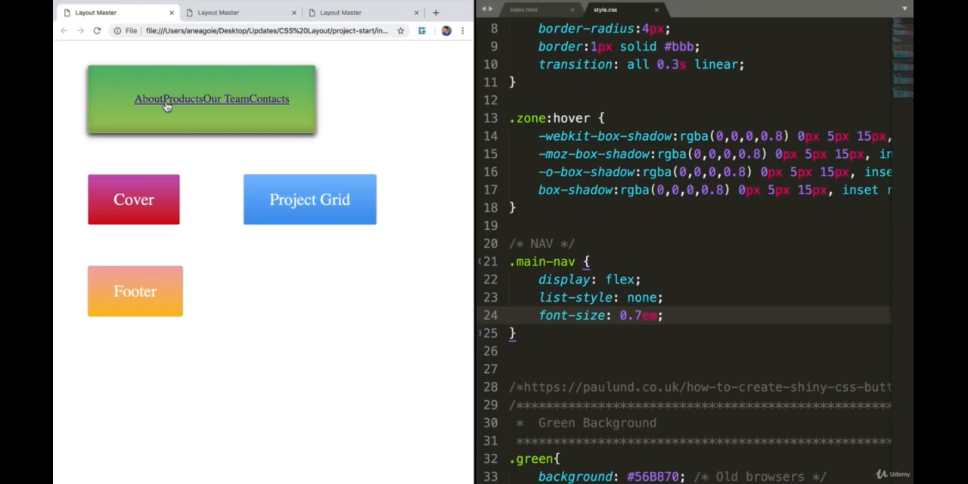
mouse_move(118, 52)
text(margin: ;)
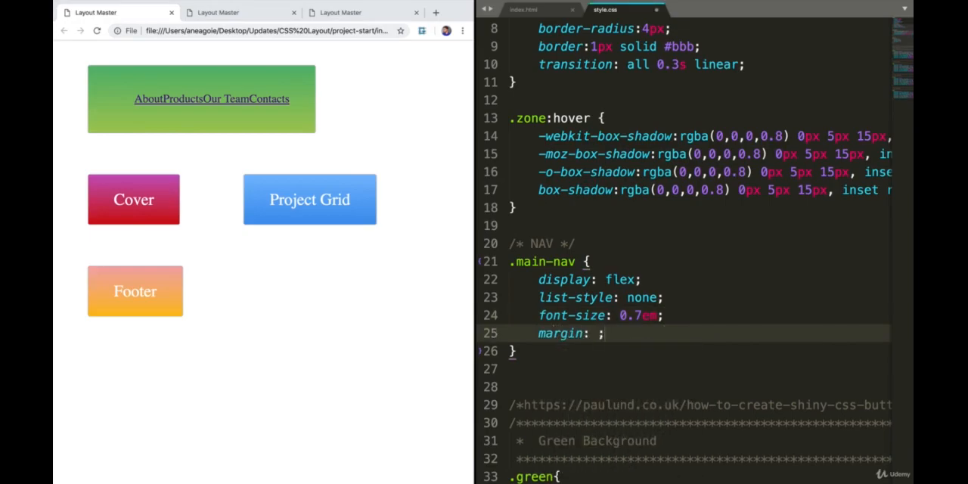
text(0)
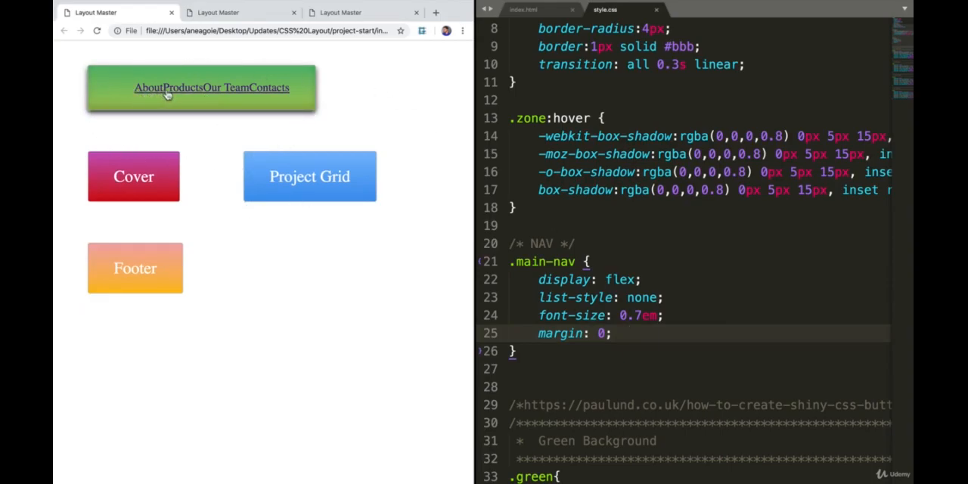
mouse_move(530, 361)
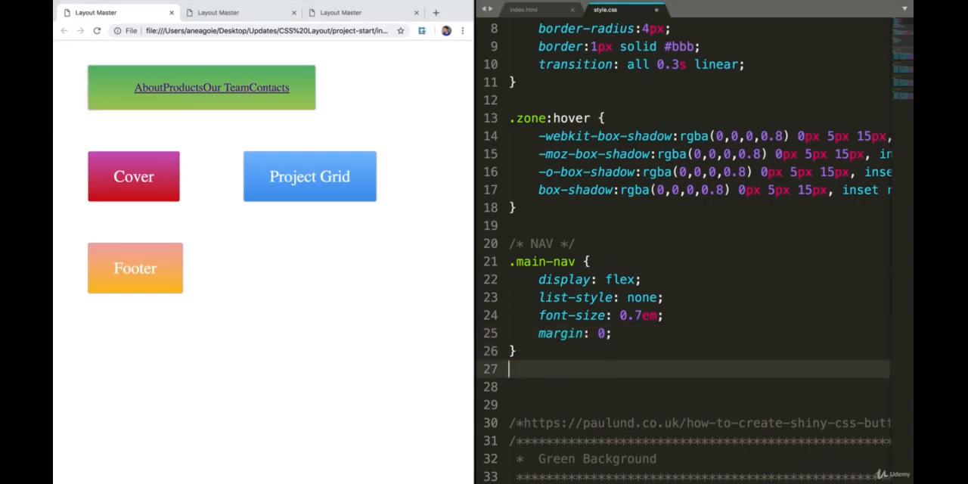
- Add a li rule with padding: 20px
text(li {)
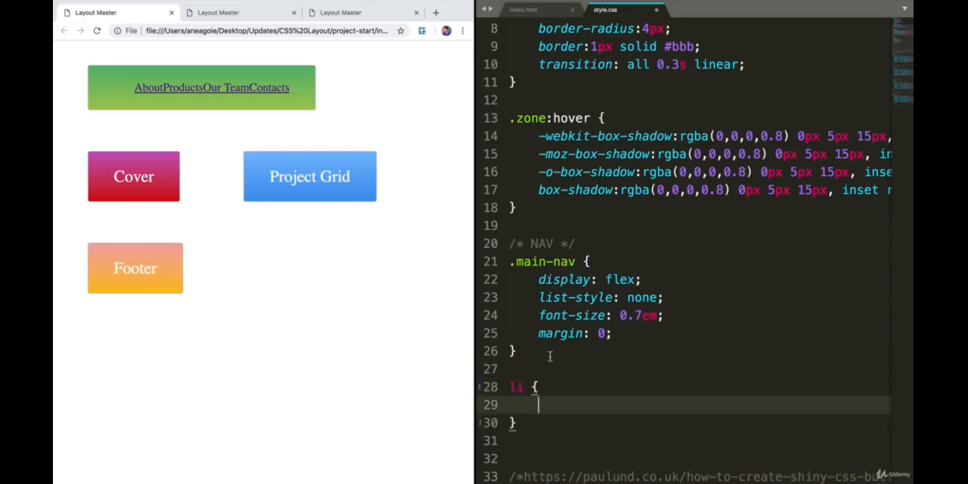
text(padding:;)
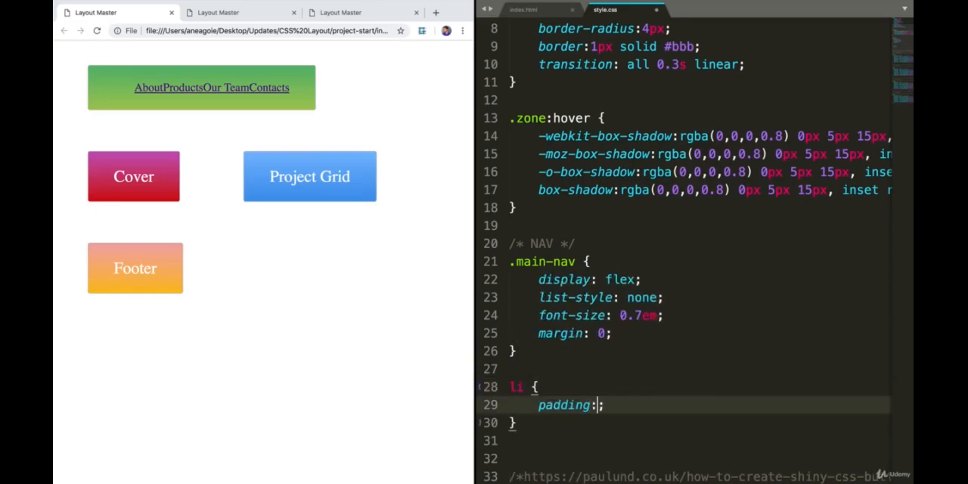
text(20px)
click(699, 458)
text(a {)
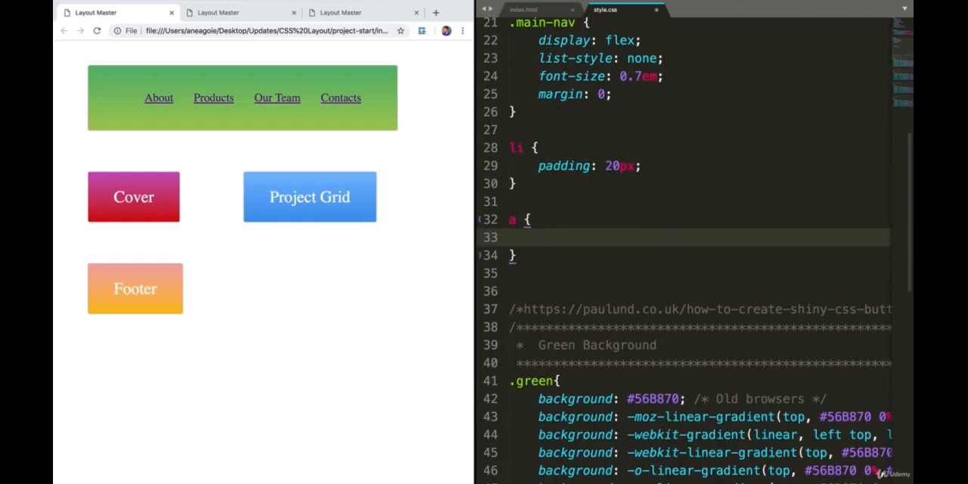
- Add an a rule with color: #f5f5f6 and text-decoration: none
text(color:;)
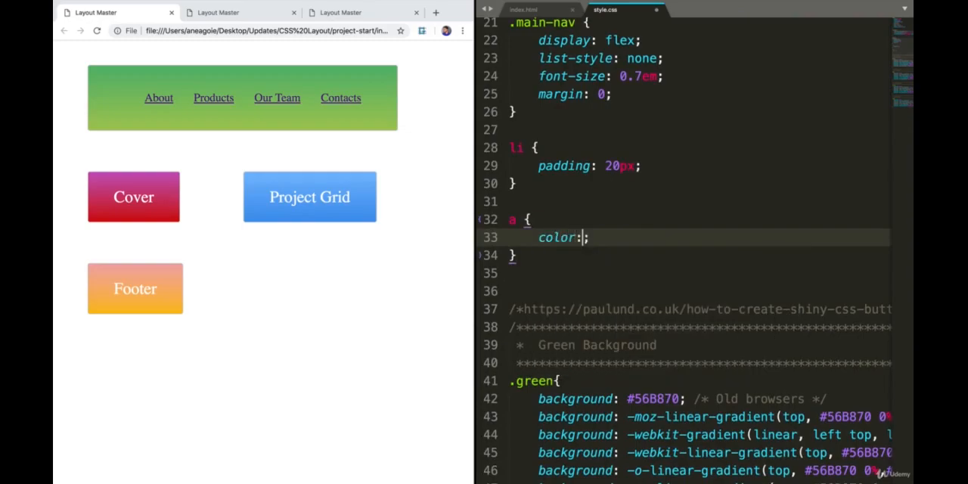
text(#)
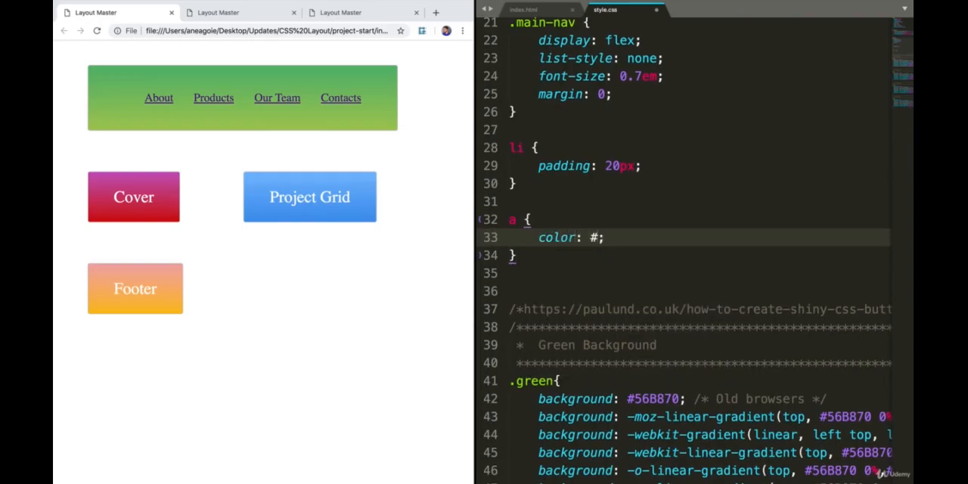
text(f5f5)
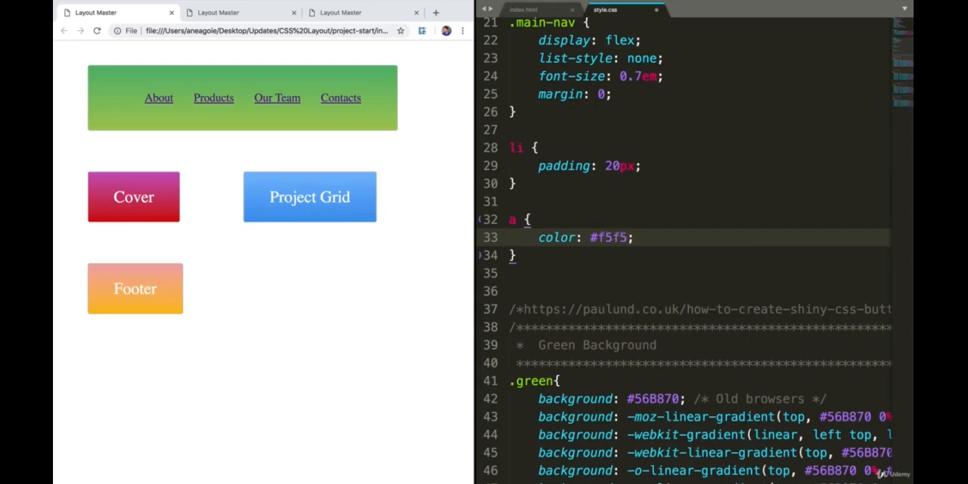
text(6)
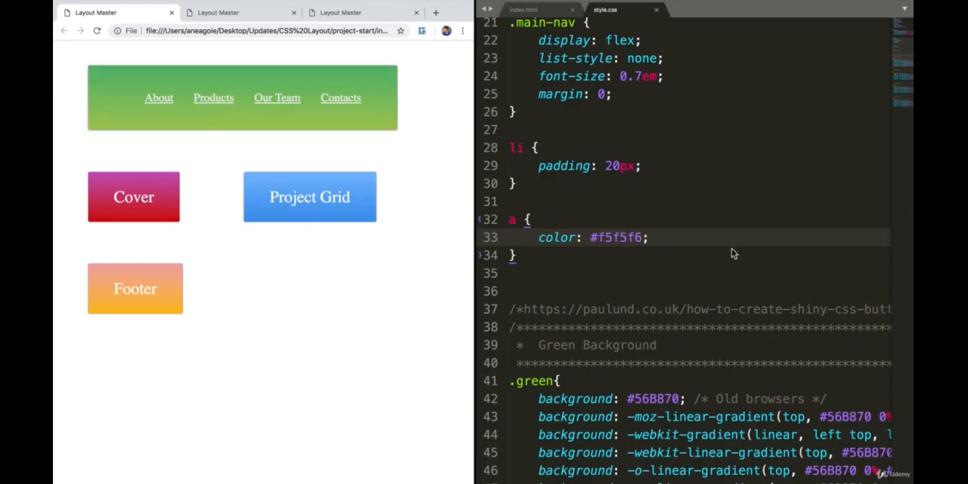
text(te)
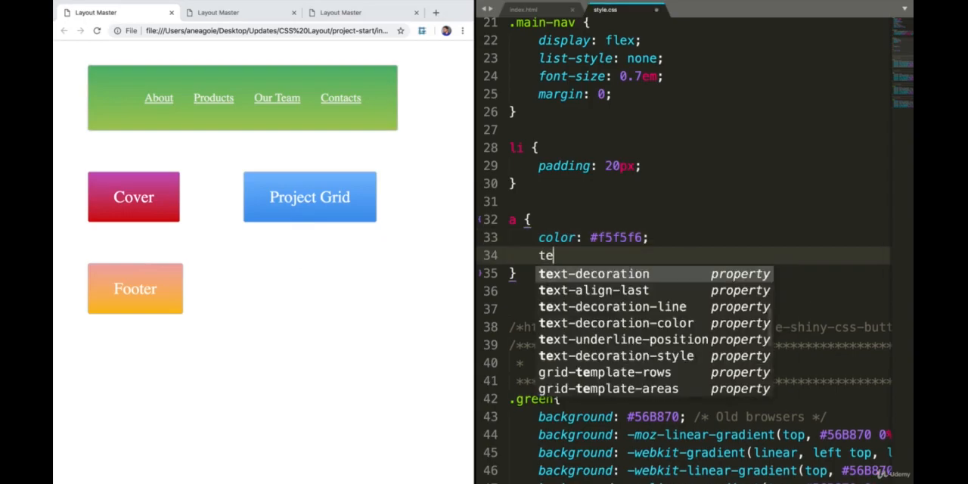
text(xt-decoration: none;)
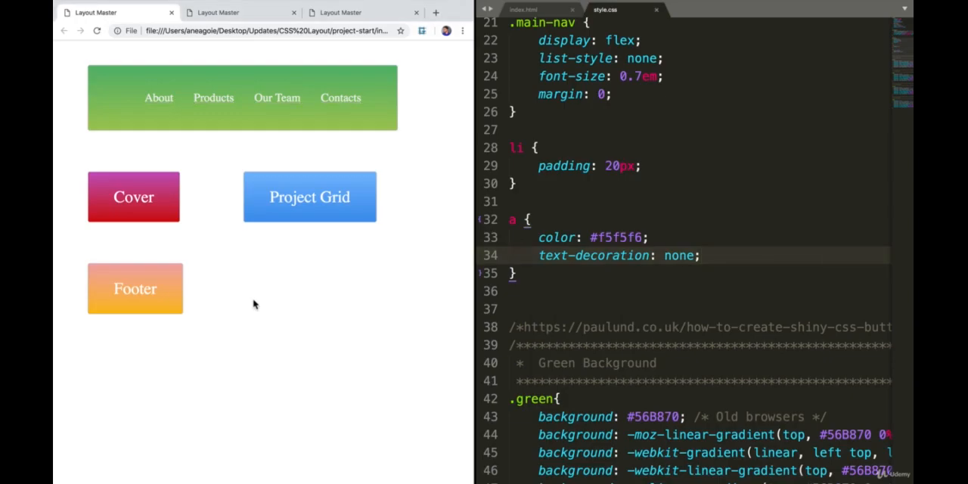
mouse_move(568, 251)
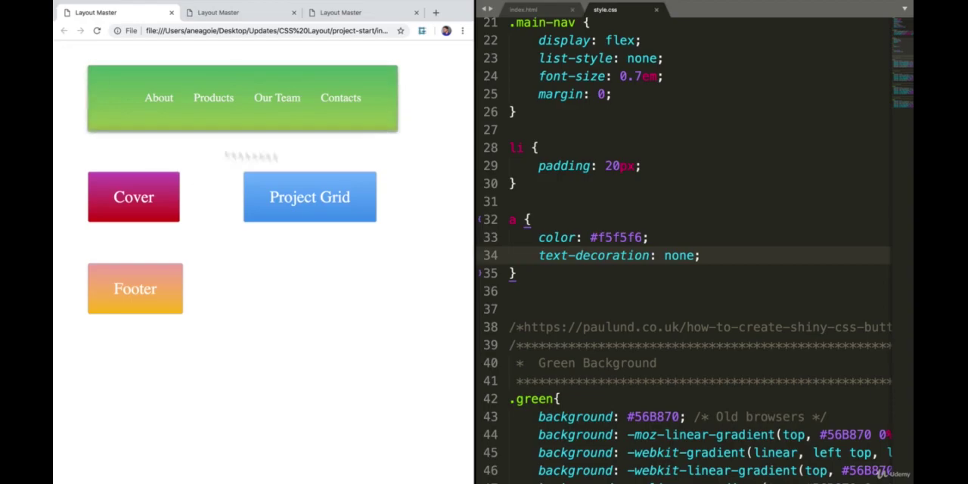
mouse_move(248, 152)
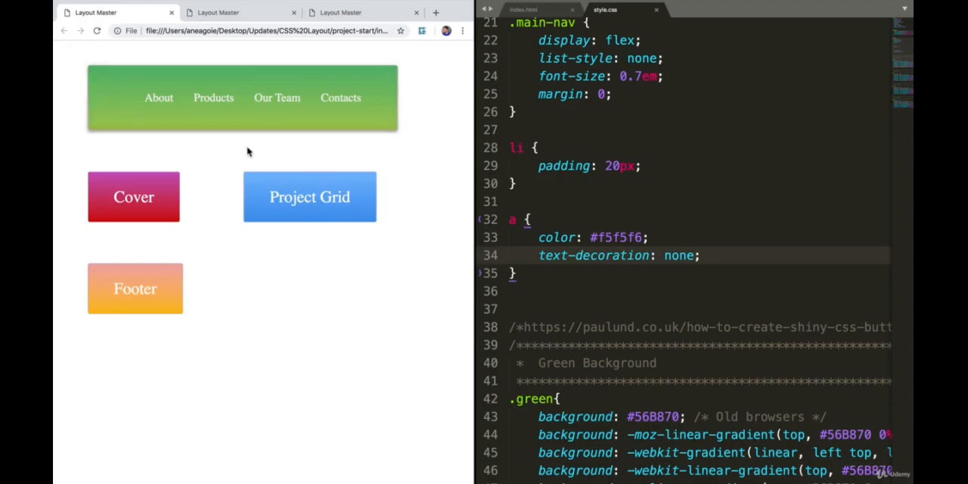
scroll(up, 3)
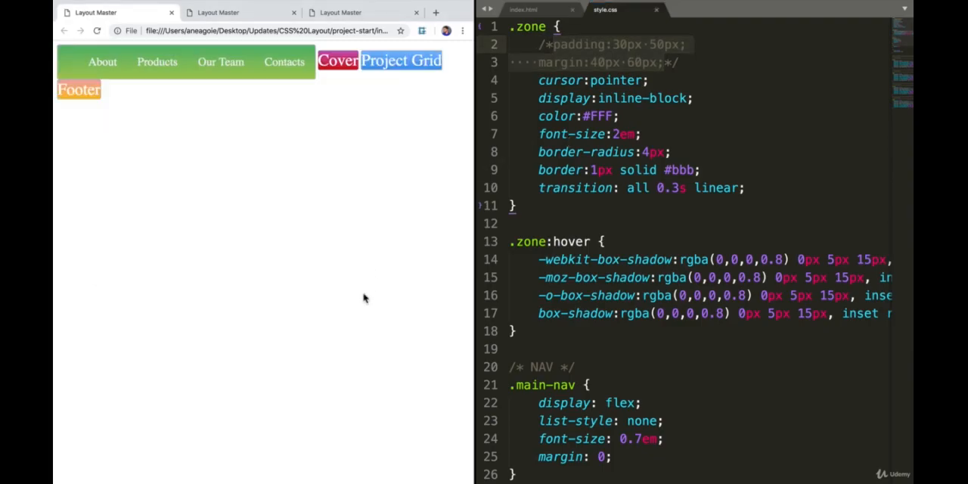
mouse_move(321, 76)
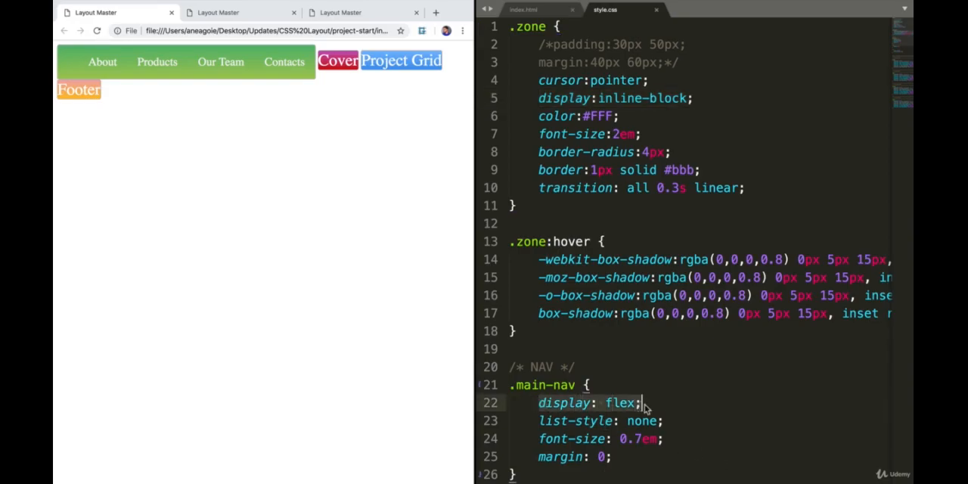
mouse_move(708, 103)
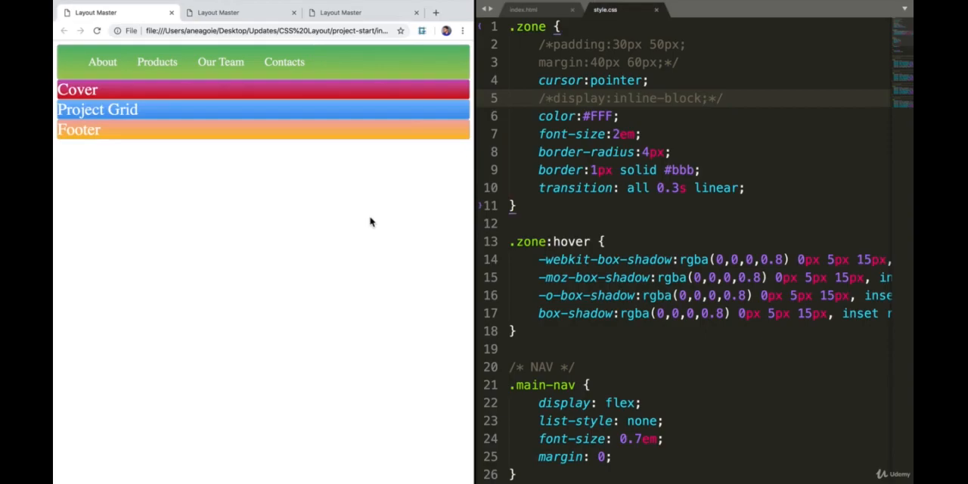
mouse_move(388, 98)
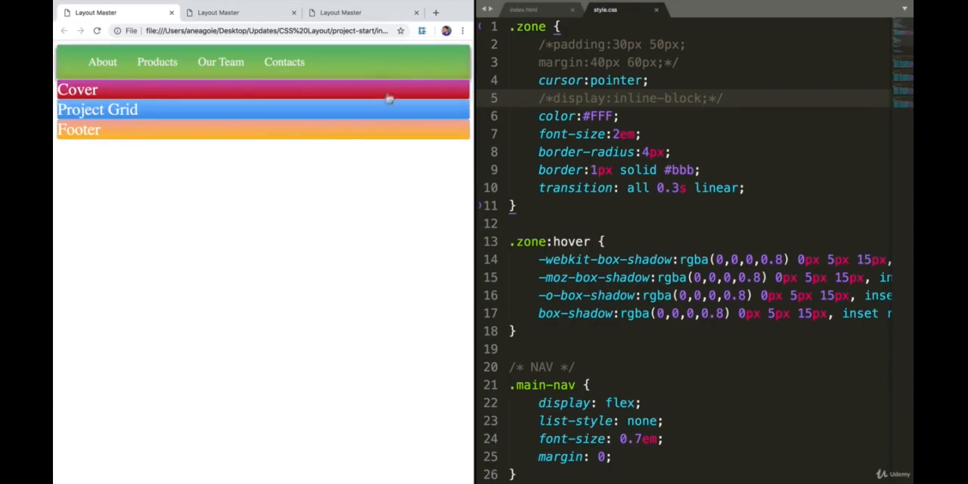
mouse_move(360, 165)
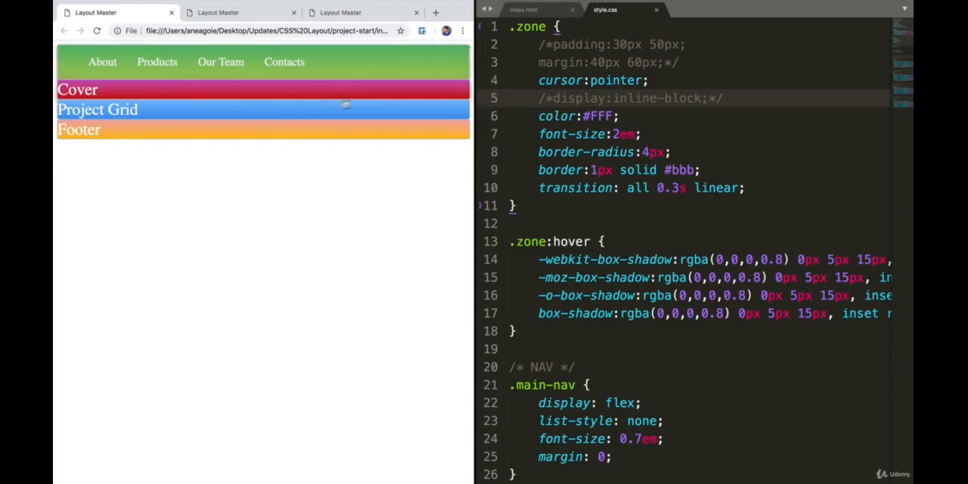
mouse_move(387, 73)
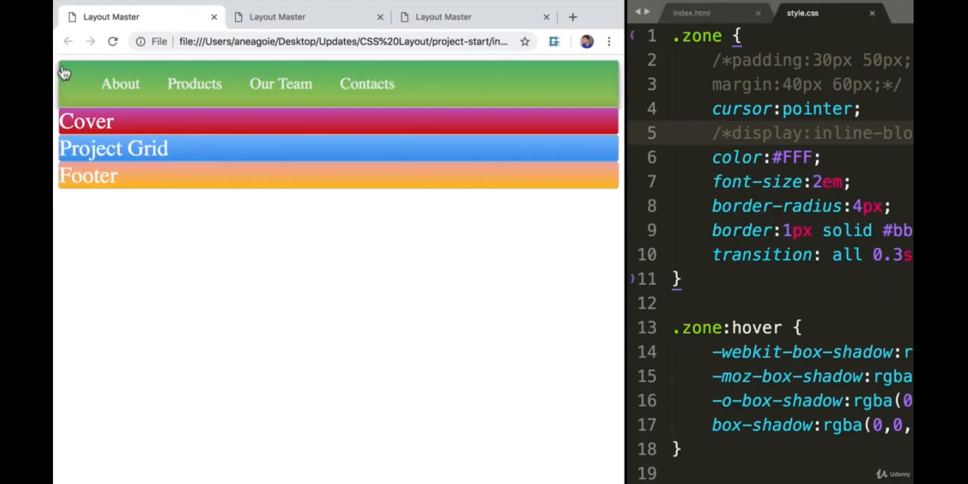
mouse_move(58, 114)
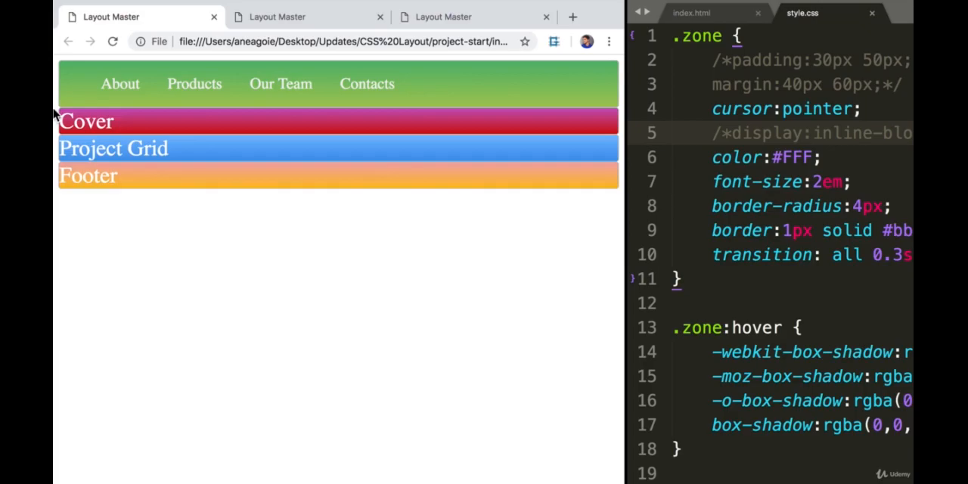
mouse_move(61, 118)
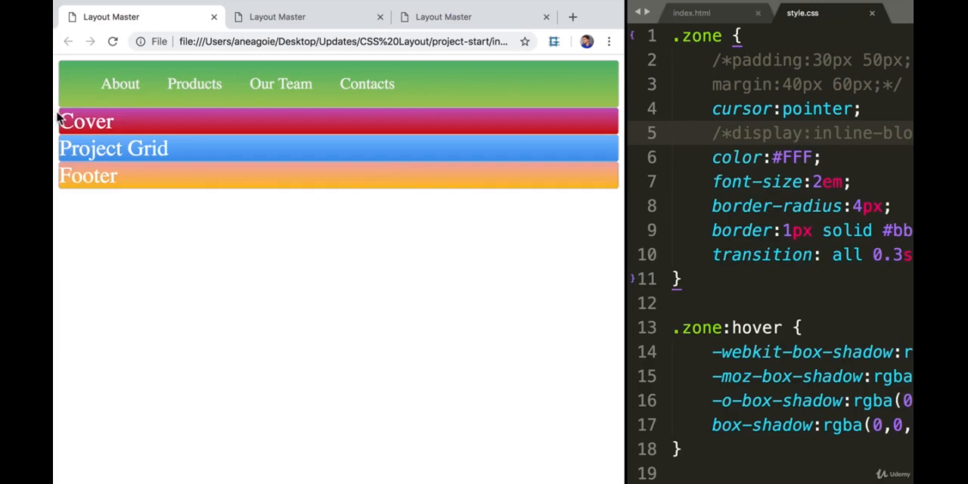
mouse_move(59, 63)
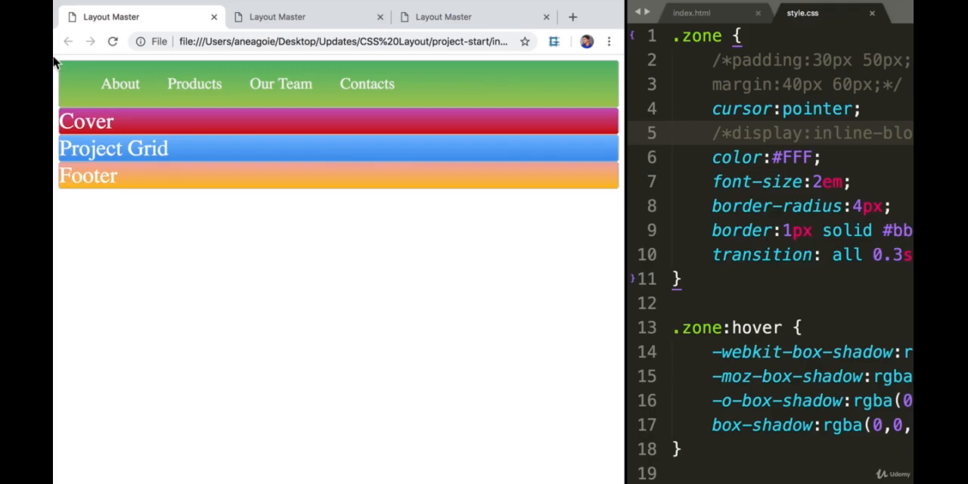
mouse_move(677, 42)
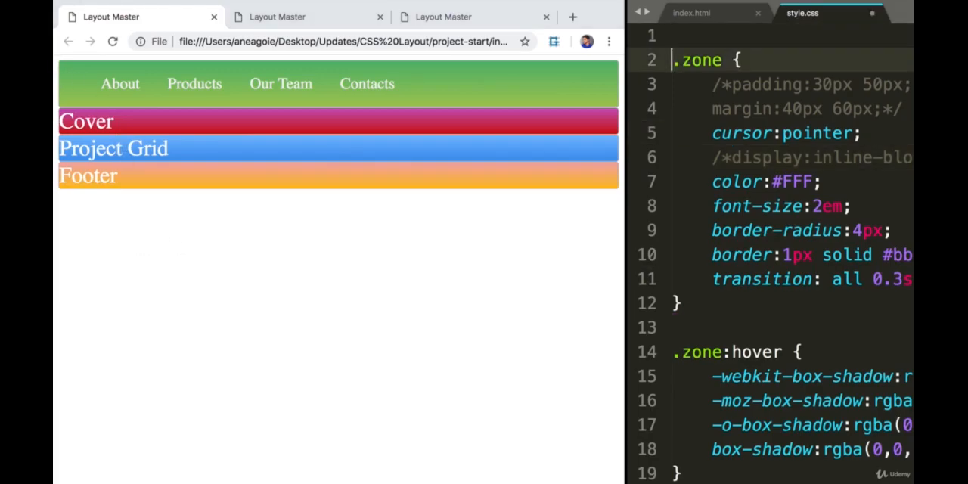
- Edit the body rule to margin: auto 0 so the zones span the page
text(body {)
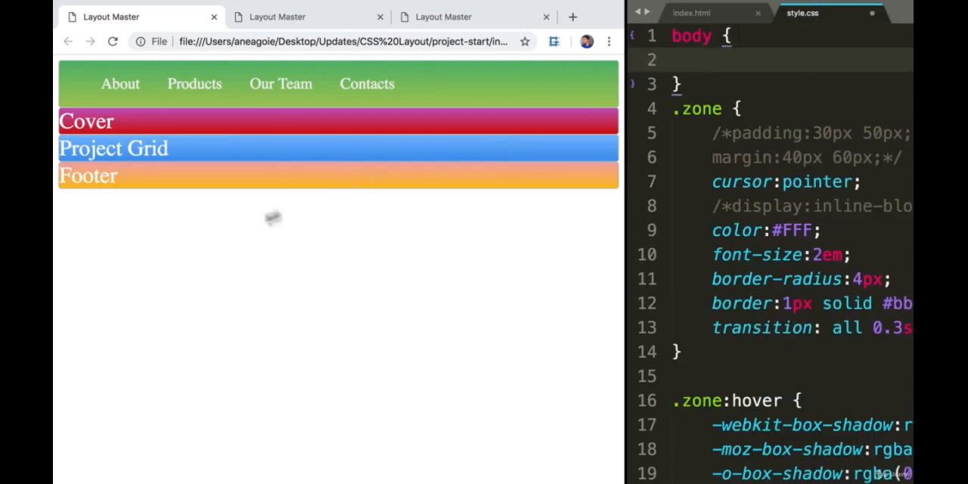
mouse_move(580, 212)
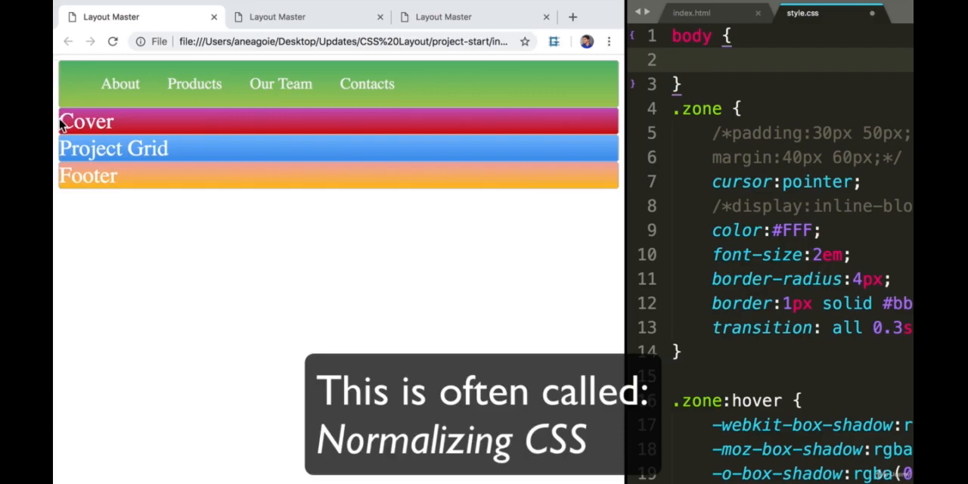
text(magin: aut;)
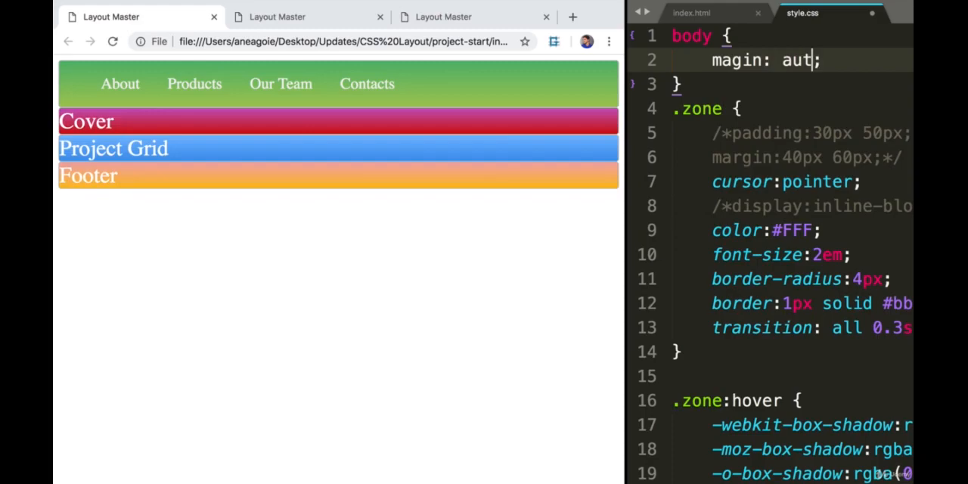
text(0)
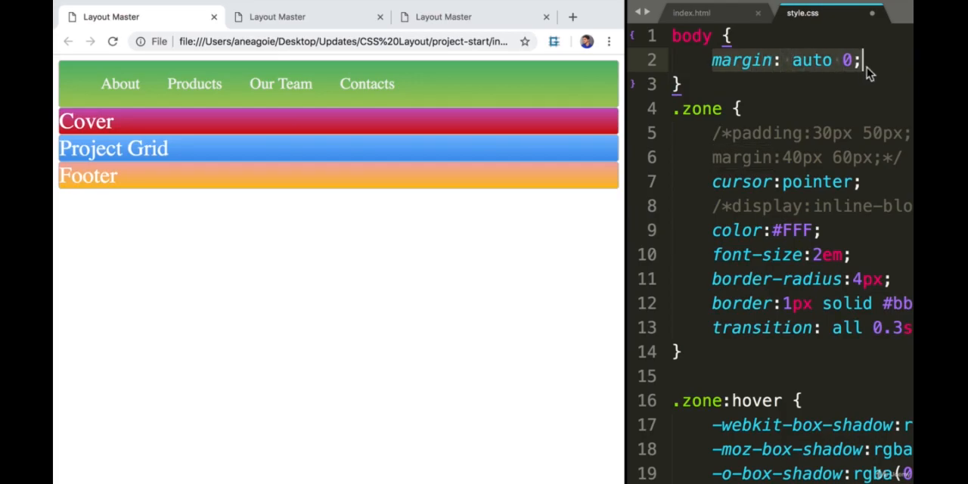
click(684, 85)
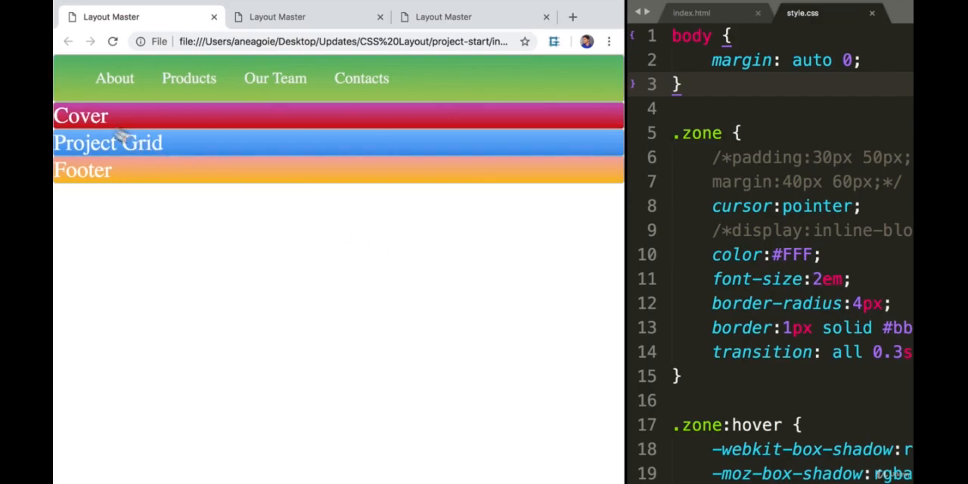
mouse_move(593, 266)
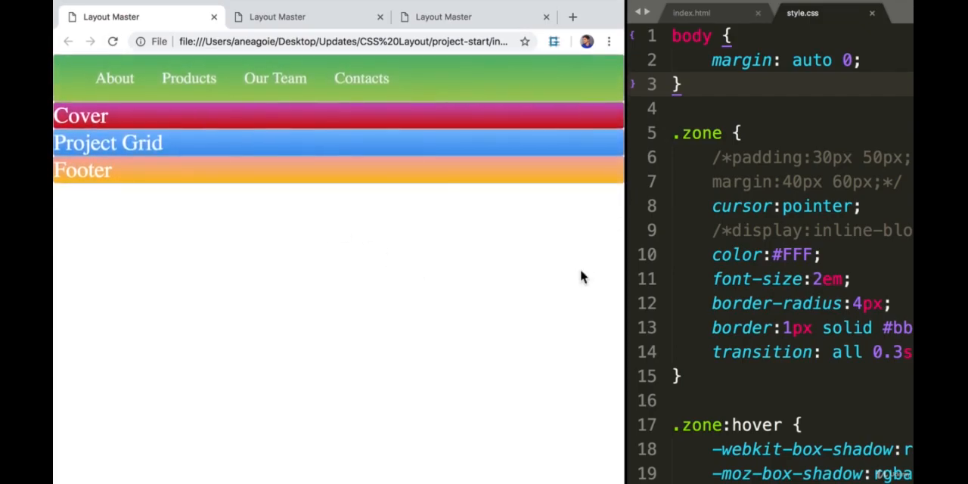
mouse_move(355, 78)
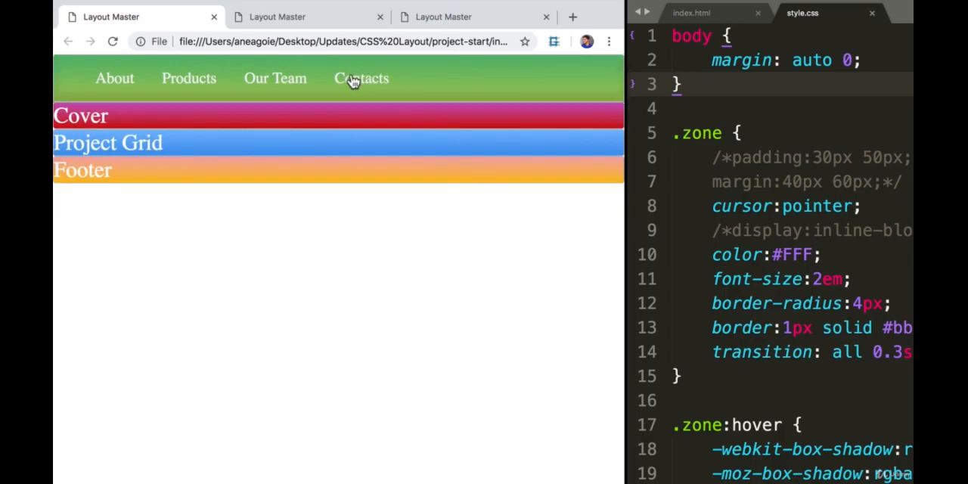
mouse_move(608, 84)
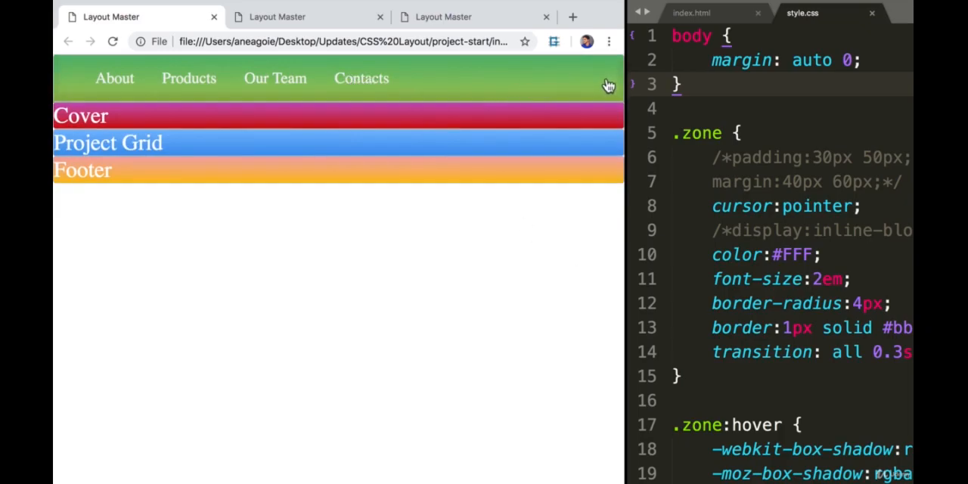
click(689, 12)
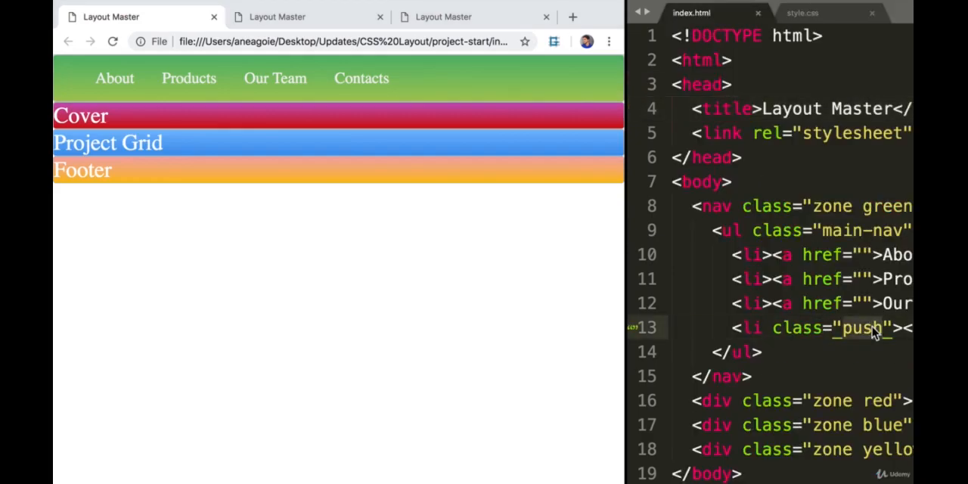
click(801, 12)
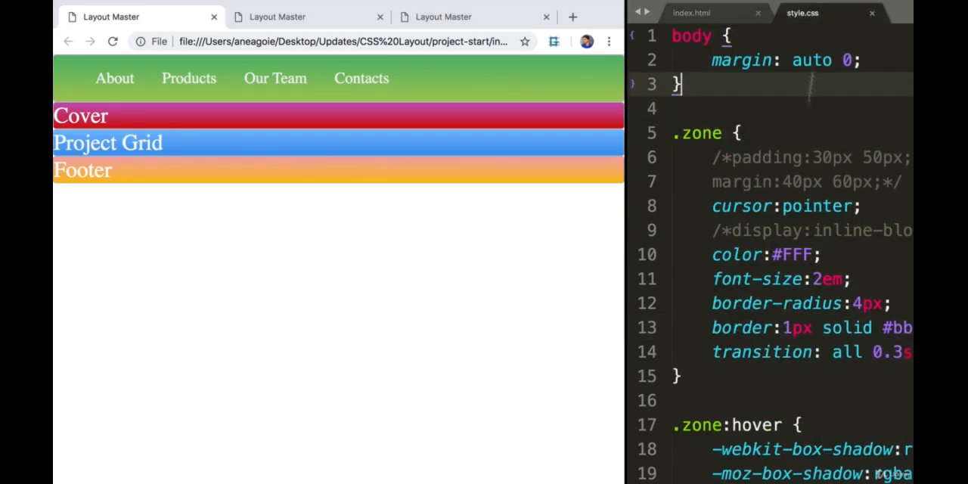
scroll(down, 3)
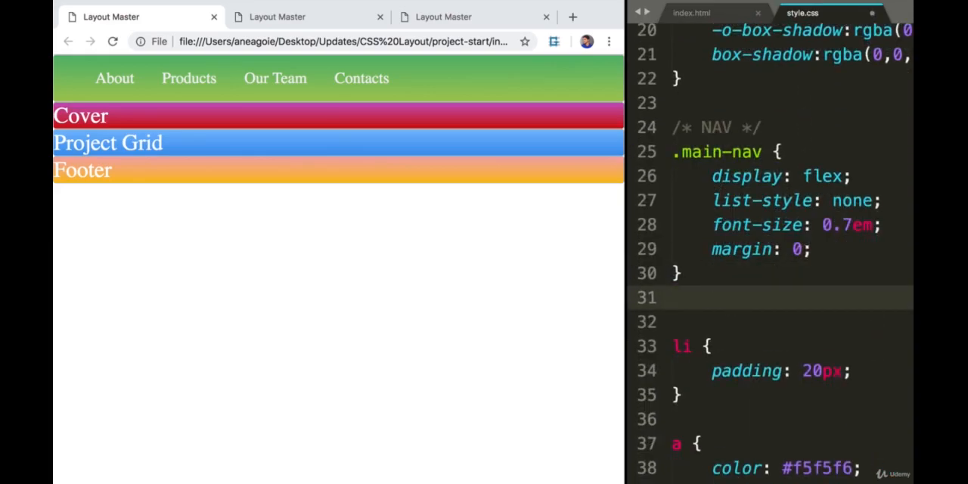
- Add a .push rule with margin-left: auto below .main-nav
text(.push {)
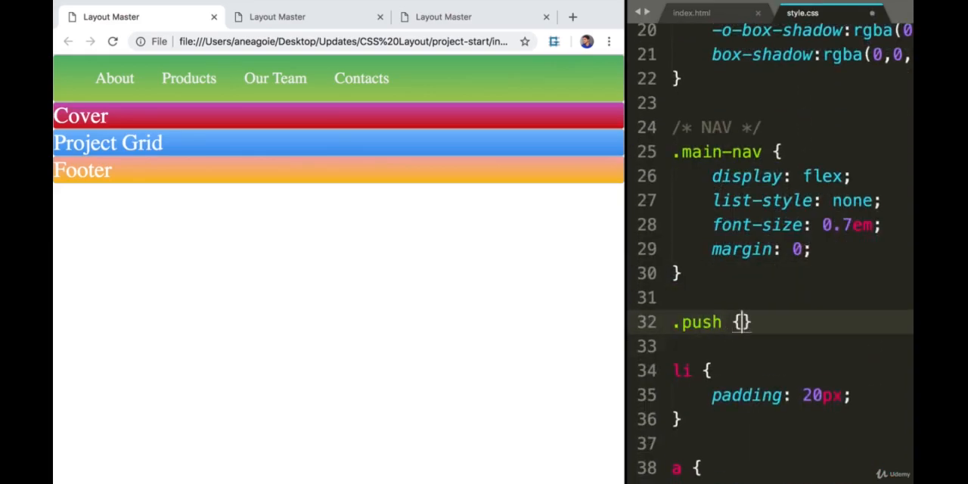
text(mar)
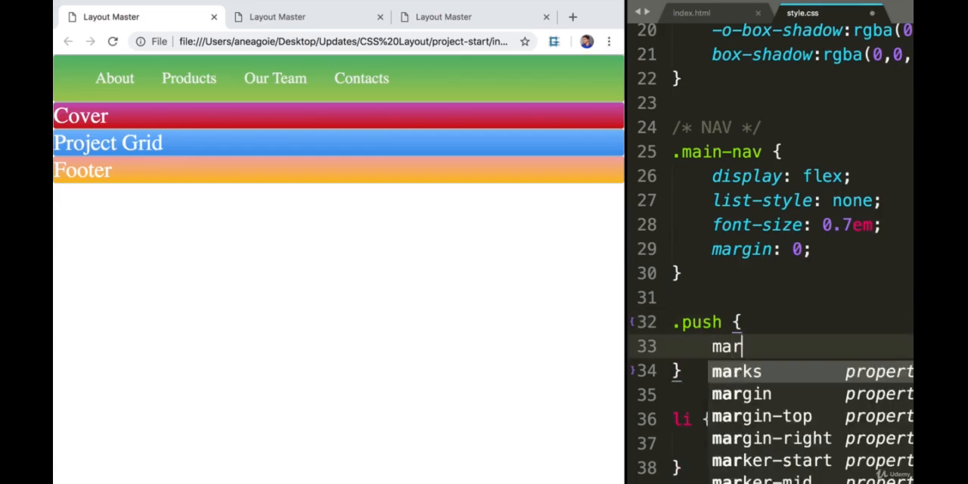
text(gin-left)
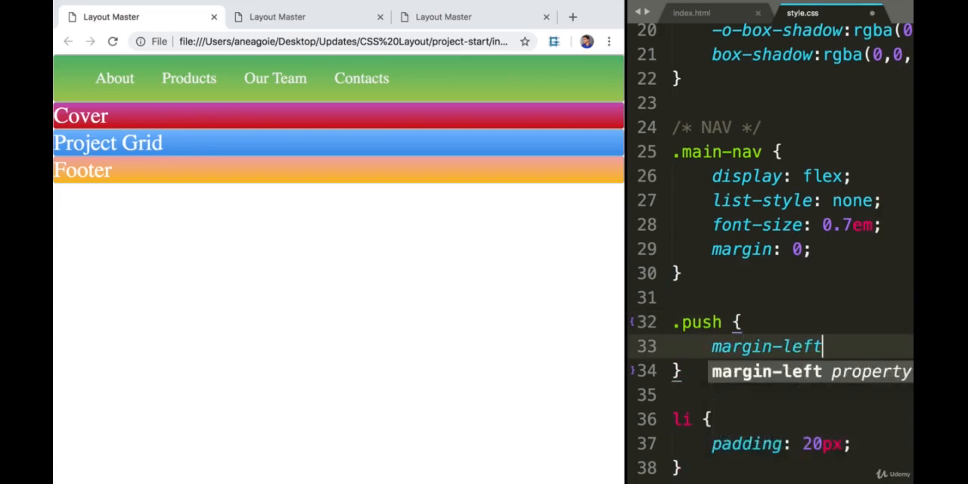
text(: auto;)
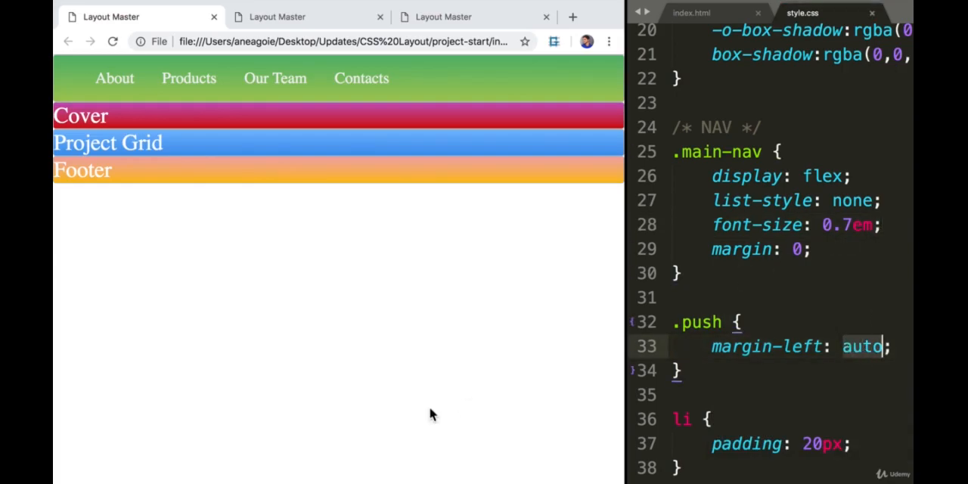
mouse_move(581, 79)
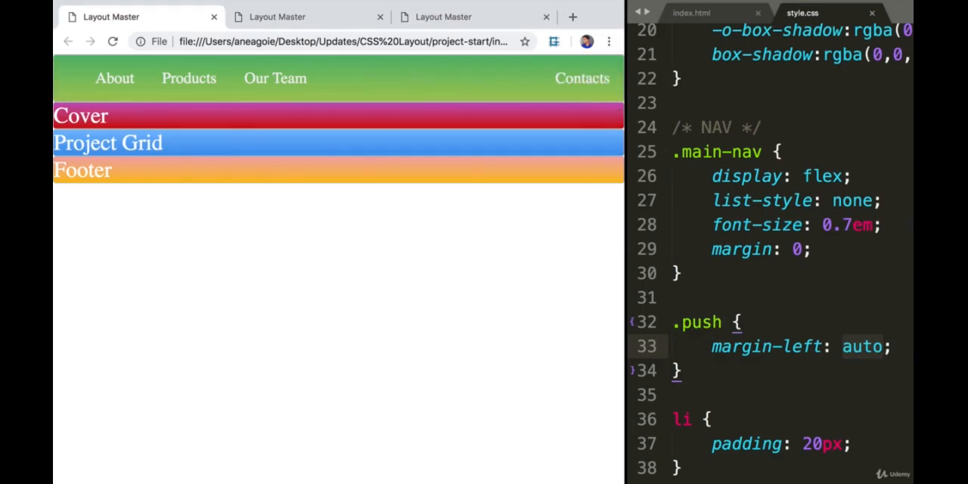
- Inspect the Contacts link in DevTools and select li.push to view its auto margin
right_click(580, 79)
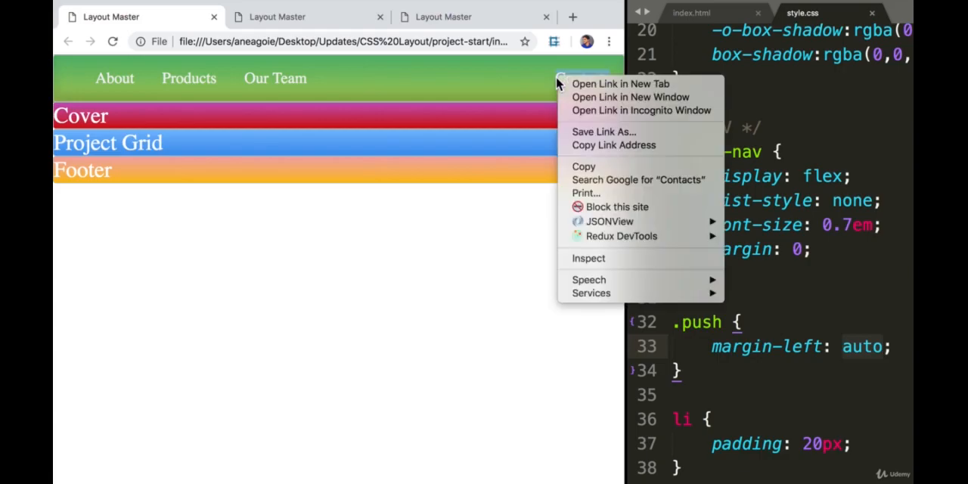
mouse_move(589, 257)
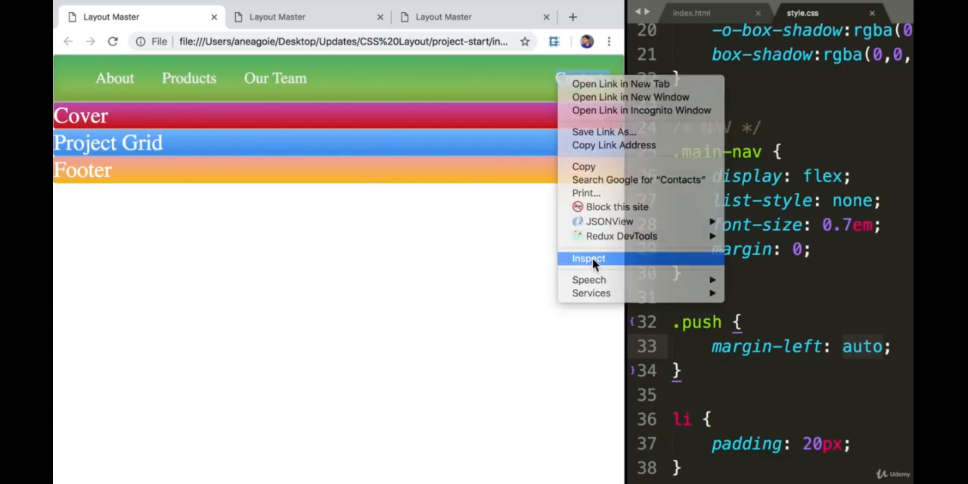
click(588, 257)
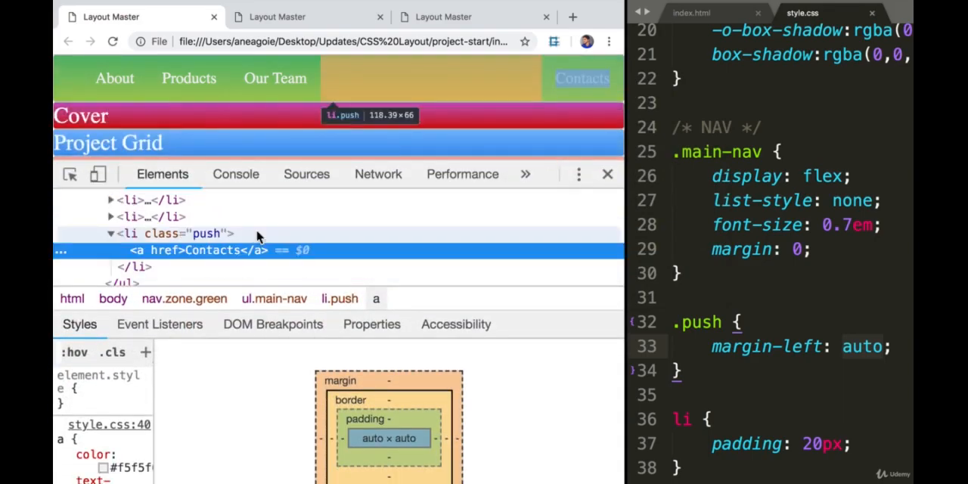
click(151, 233)
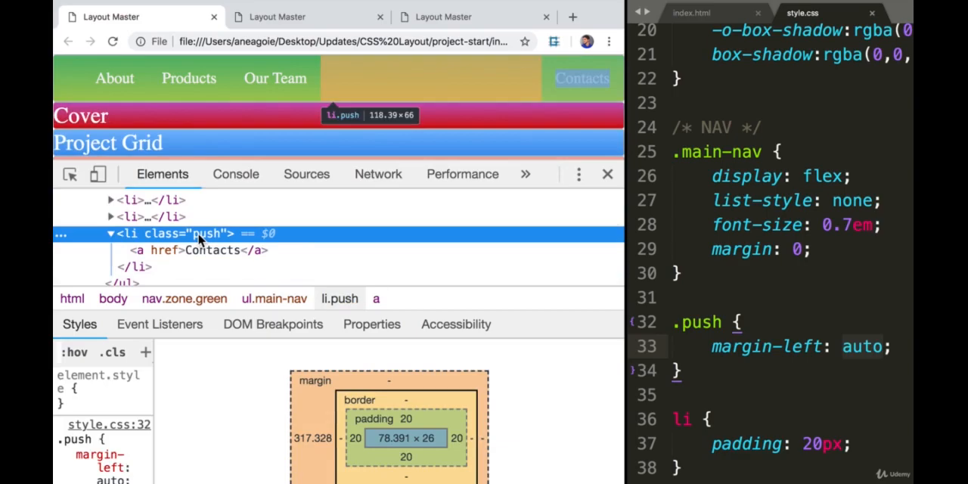
mouse_move(187, 218)
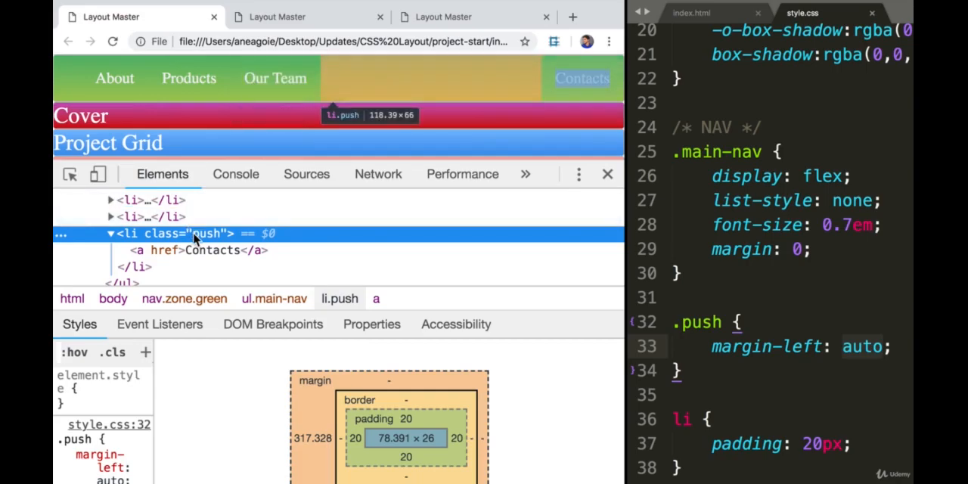
mouse_move(189, 242)
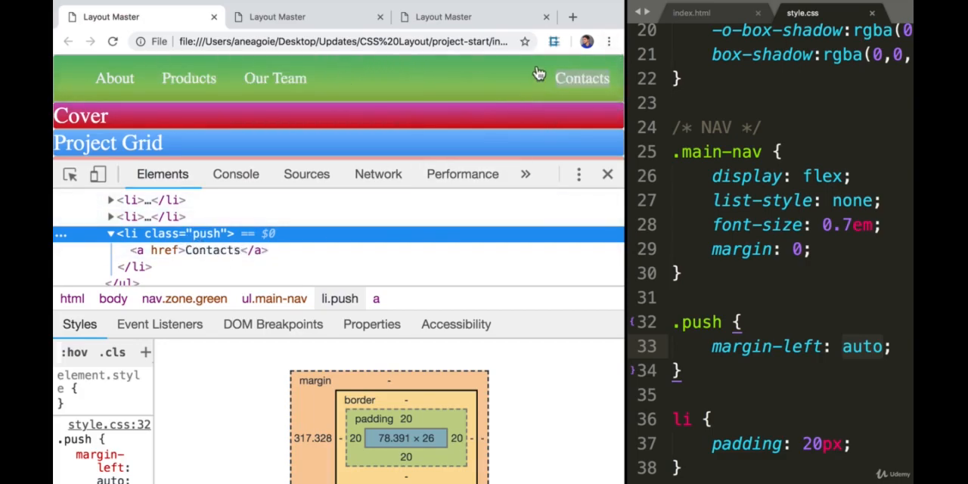
mouse_move(707, 310)
text(righ)
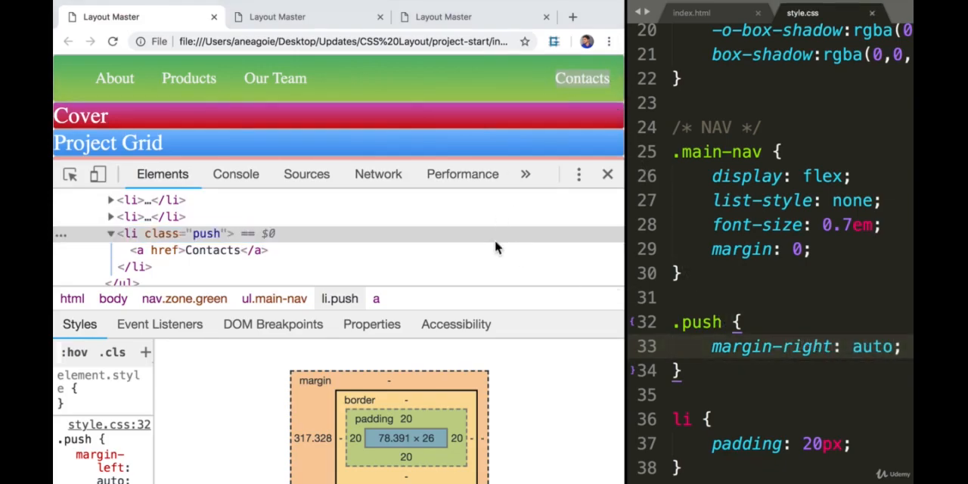
- Close DevTools and review the nav bar after trying margin-right auto
click(606, 173)
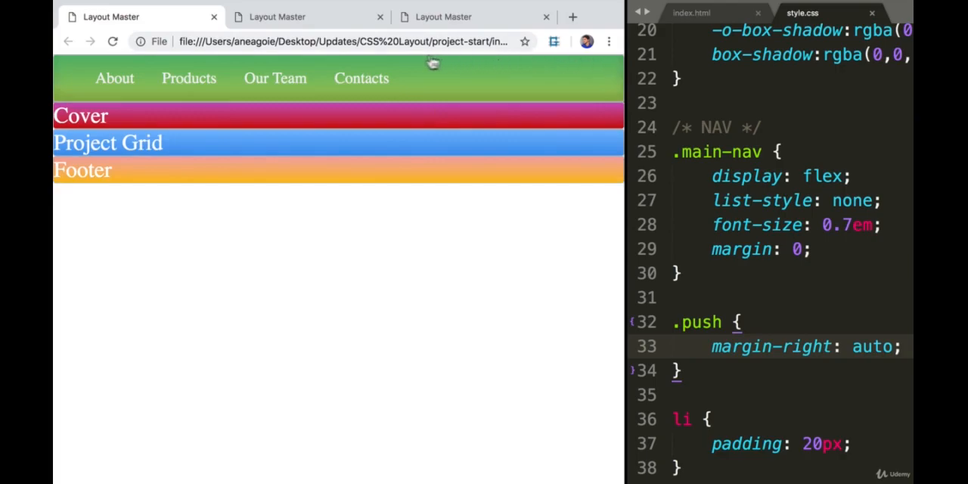
mouse_move(58, 103)
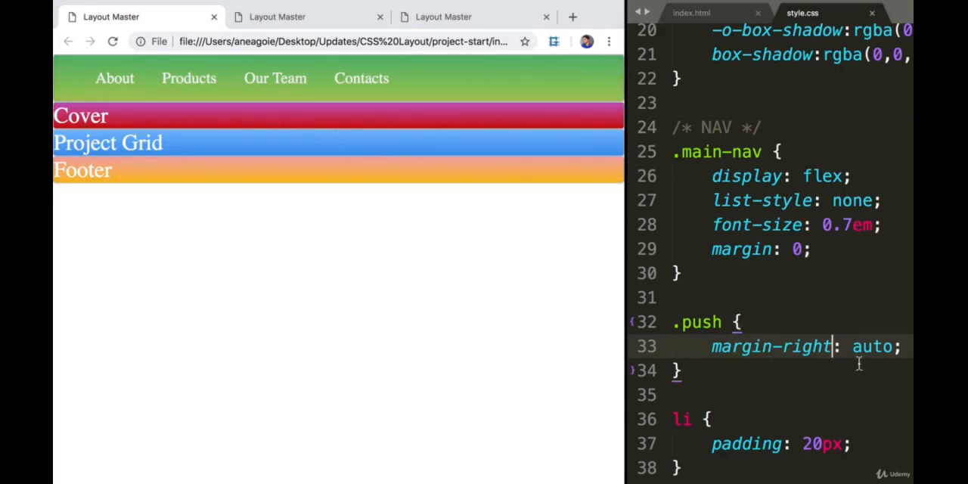
scroll(down, 3)
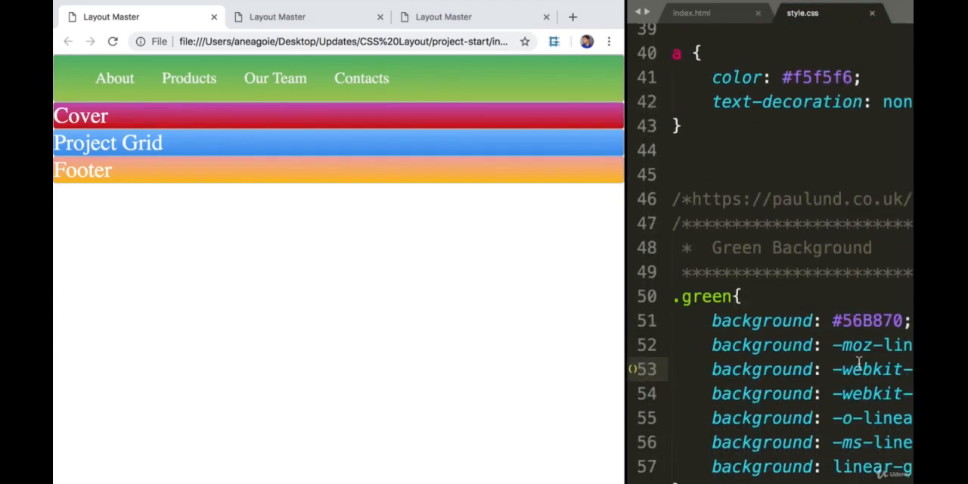
scroll(up, 3)
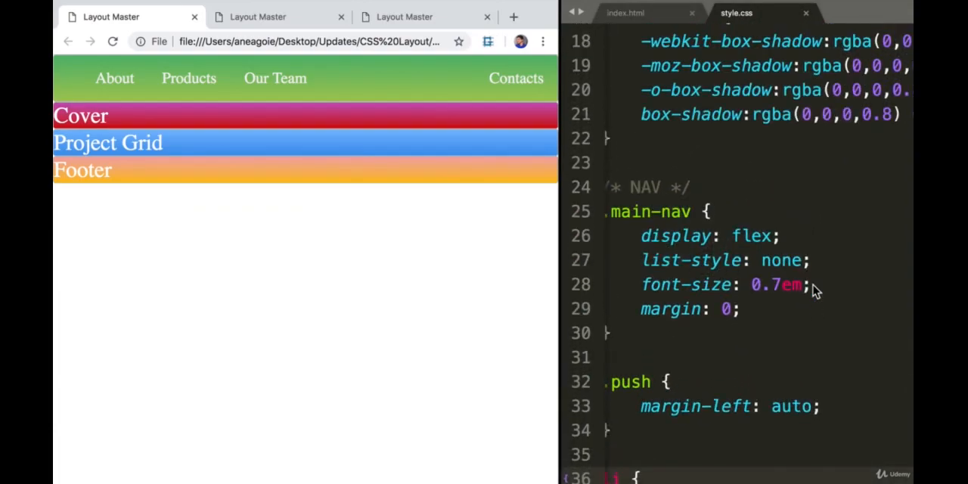
- Scroll the narrowed Chrome page to check how the nav links crowd and wrap
scroll(down, 3)
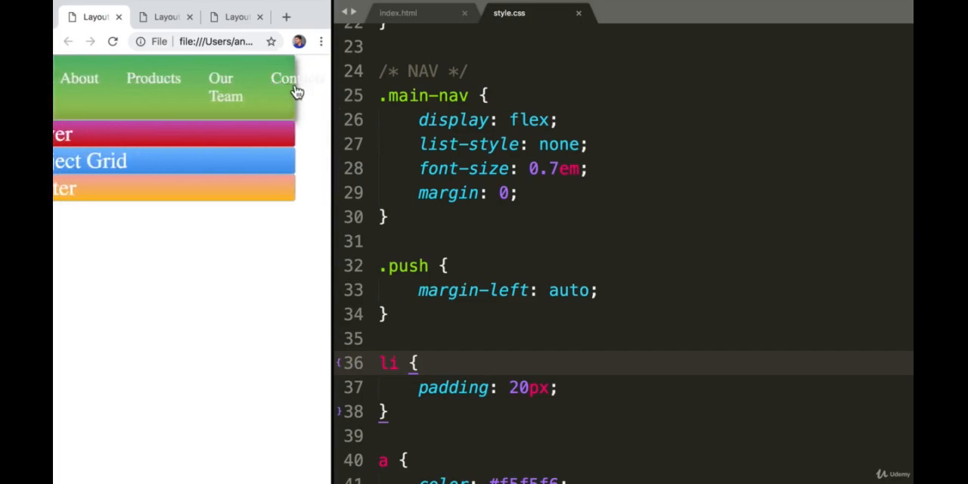
mouse_move(273, 242)
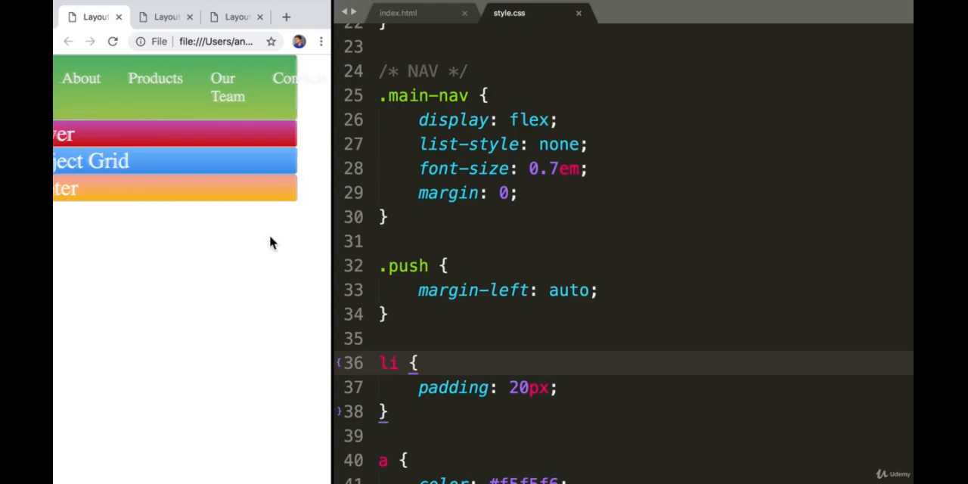